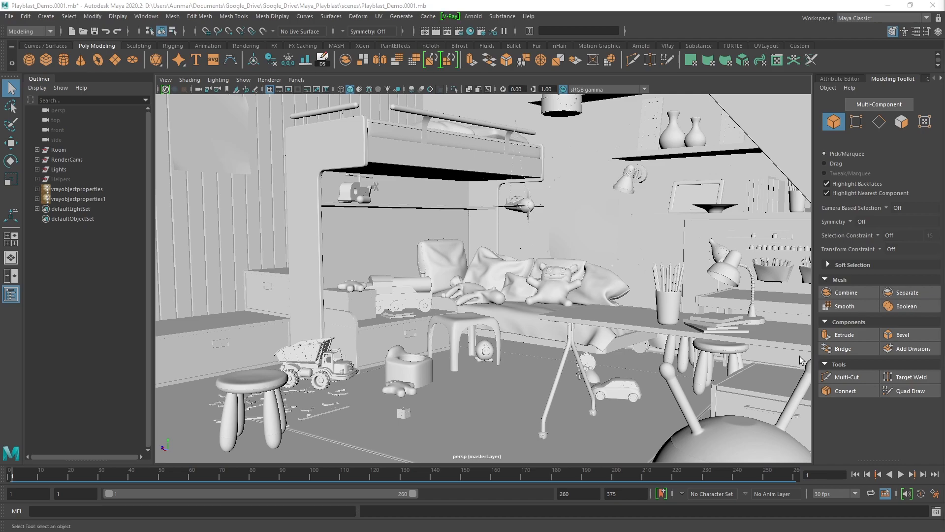
mouse_move(499, 260)
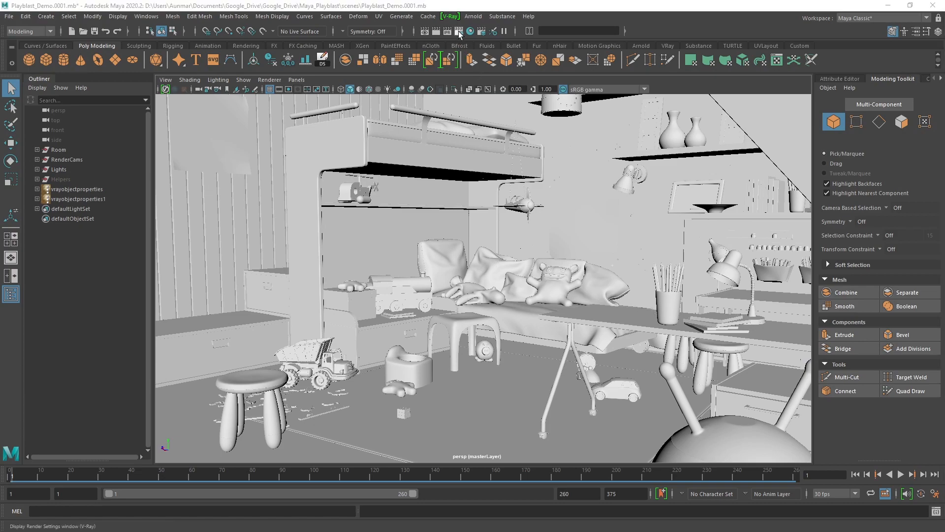
Confirm the 960 × 540 render resolution and show the resolution gate in the persp viewport
click(459, 35)
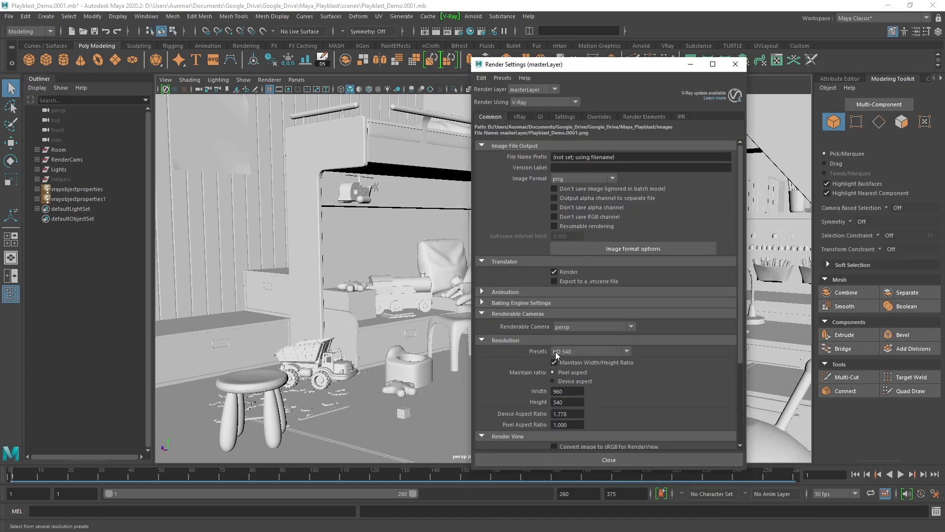
click(554, 362)
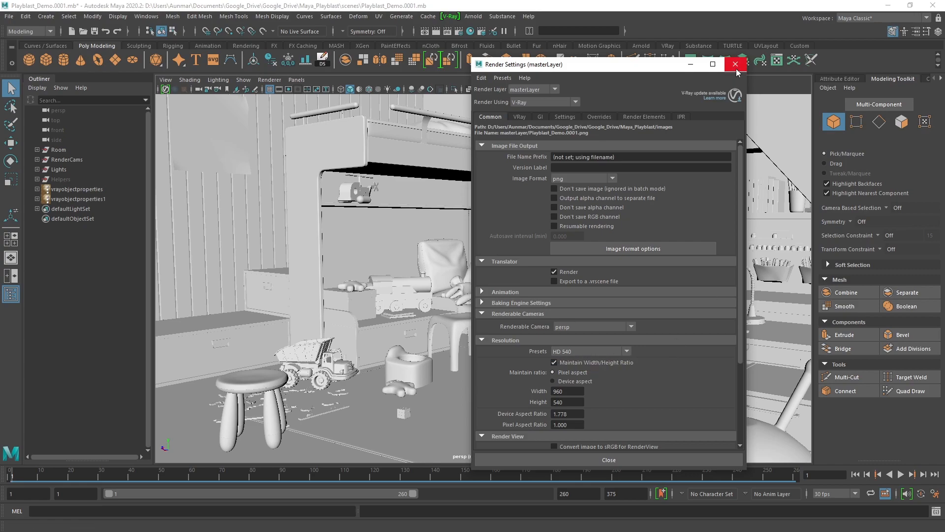
click(735, 64)
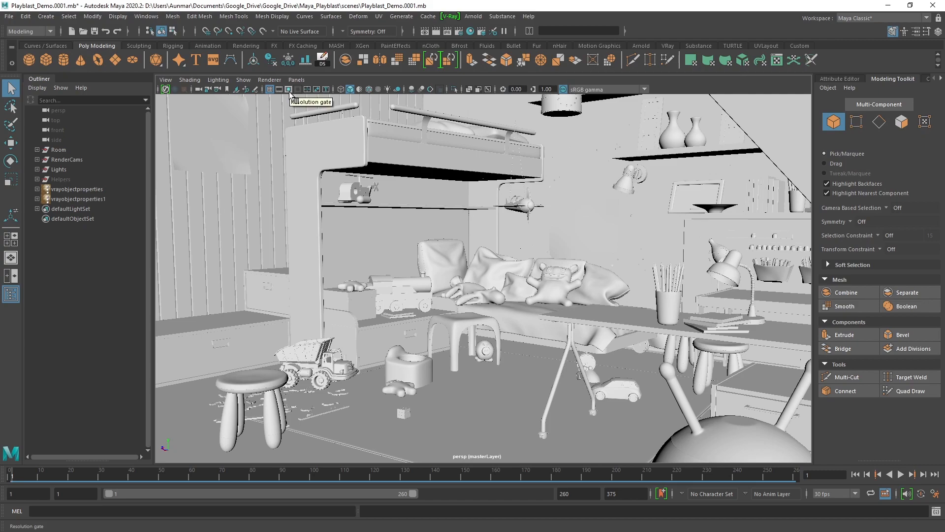
click(297, 88)
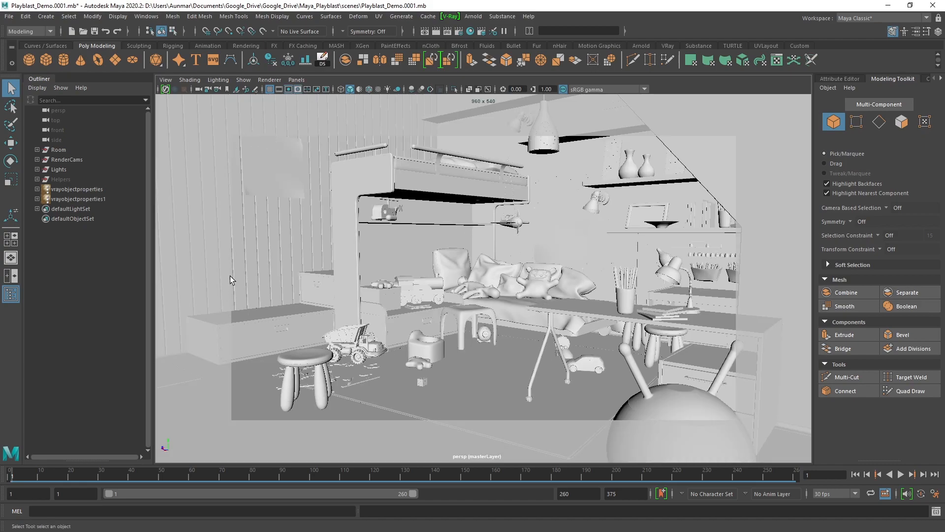
mouse_move(575, 146)
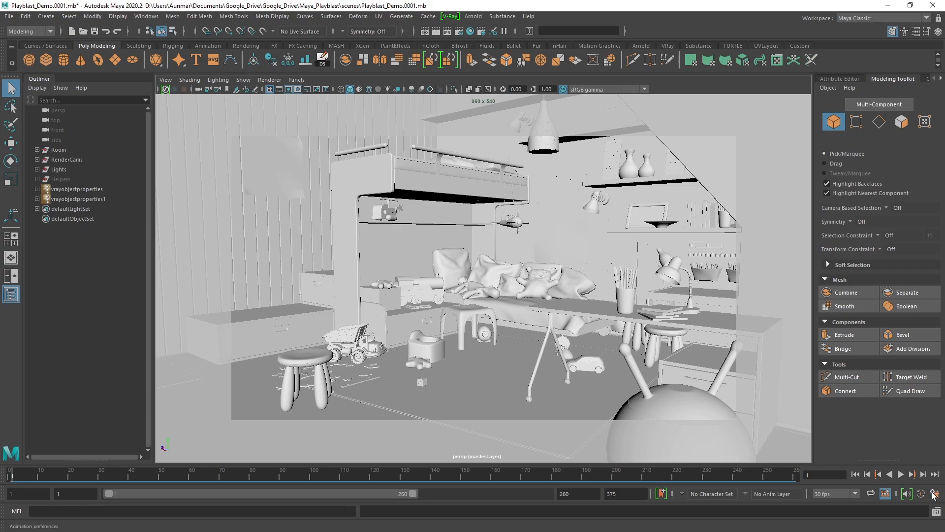
mouse_move(933, 493)
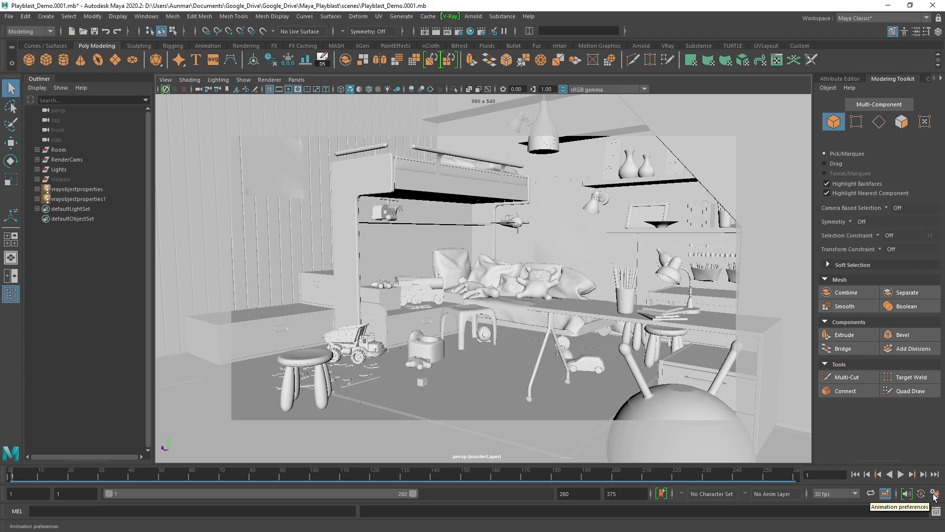
click(934, 494)
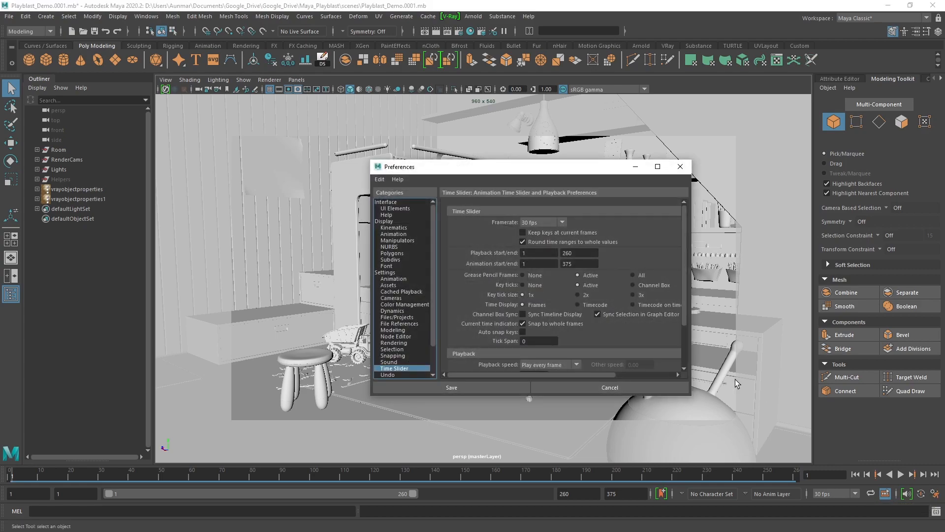
mouse_move(504, 225)
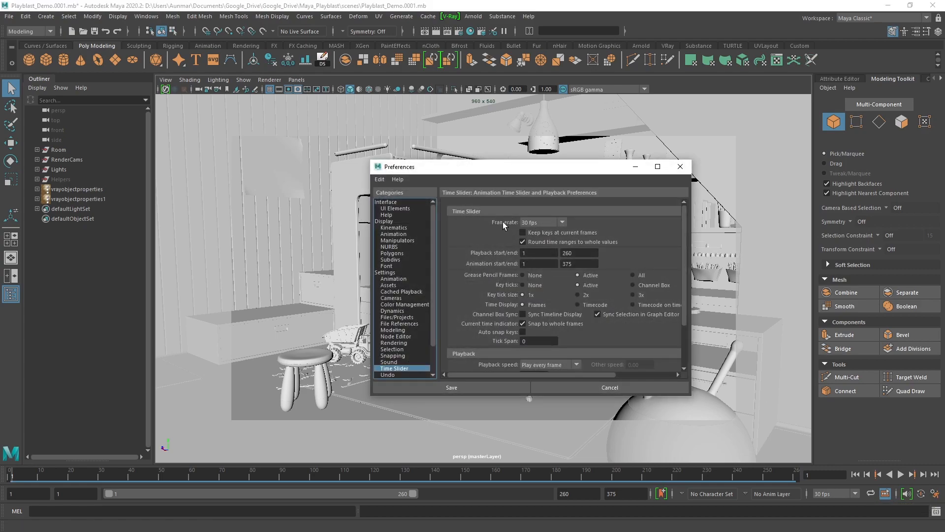
click(561, 222)
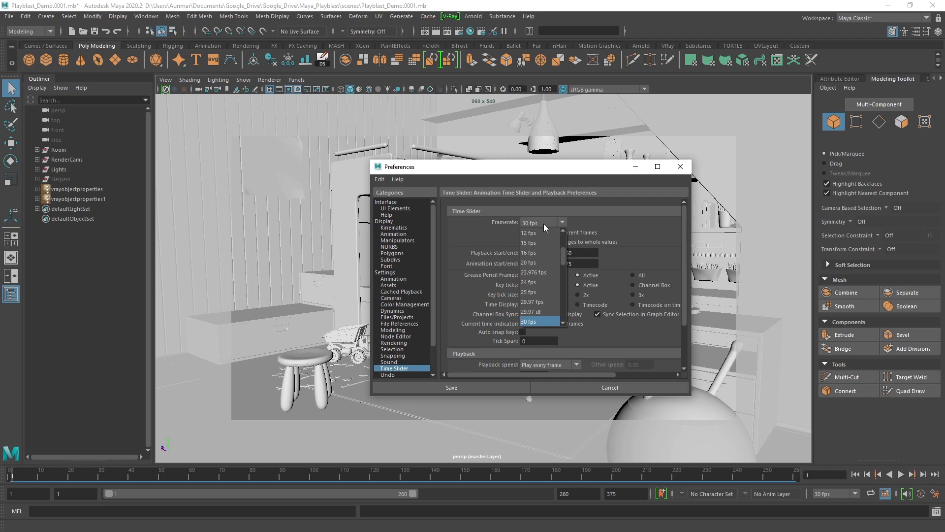
click(527, 222)
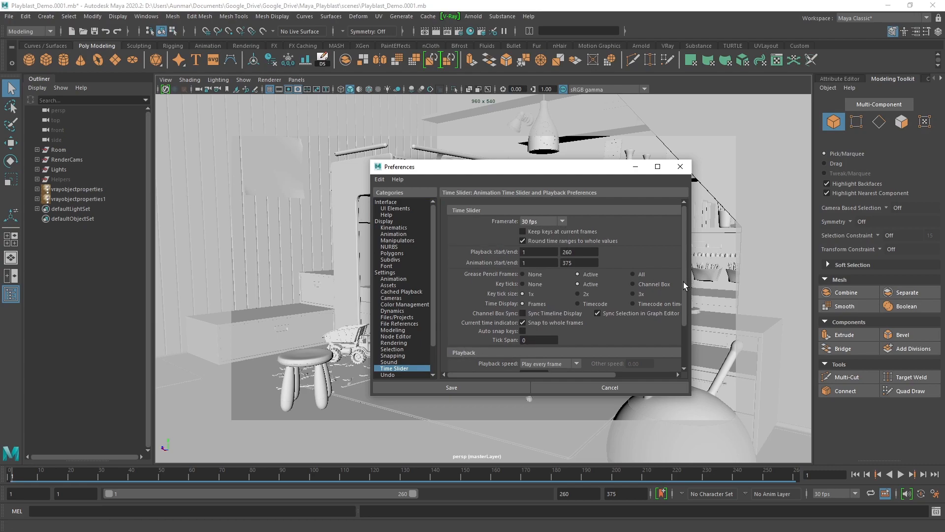
scroll(down, 3)
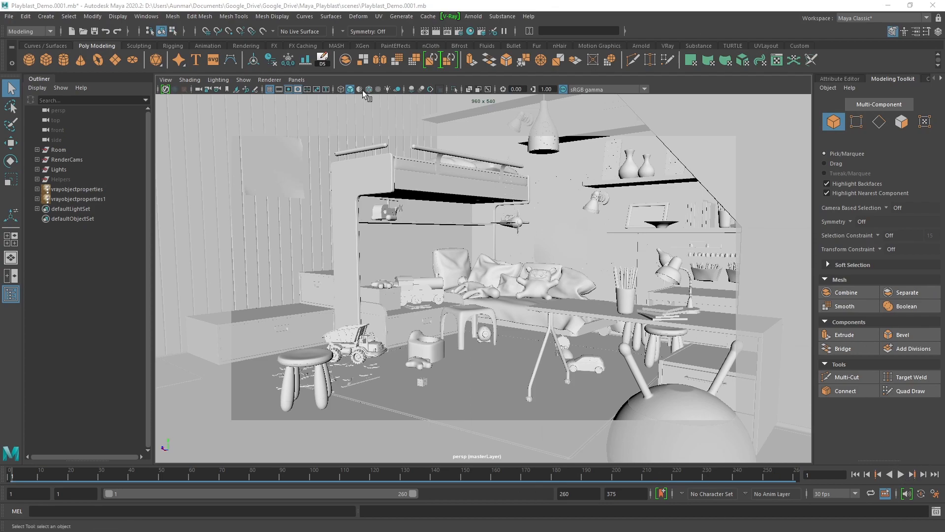
Look through Came_Wide, then Cam_Narrow, and start playing the animation
click(296, 80)
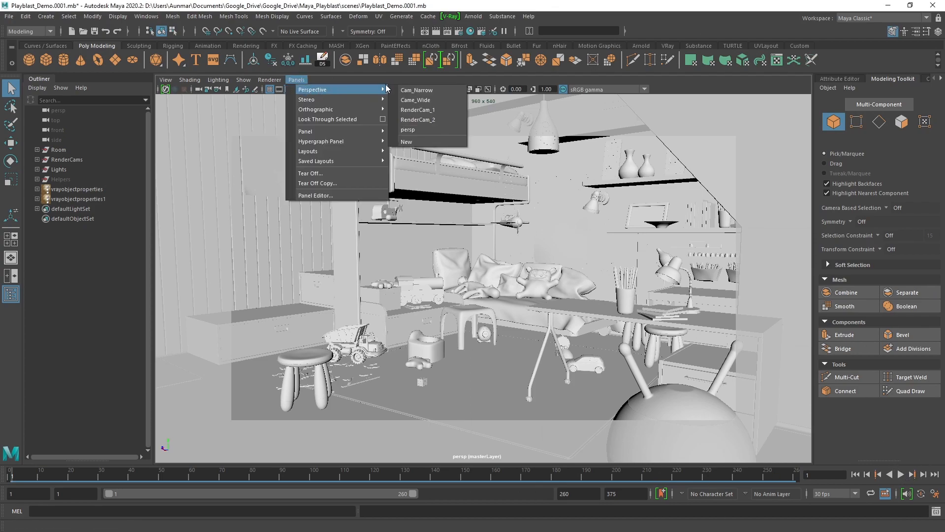
click(416, 99)
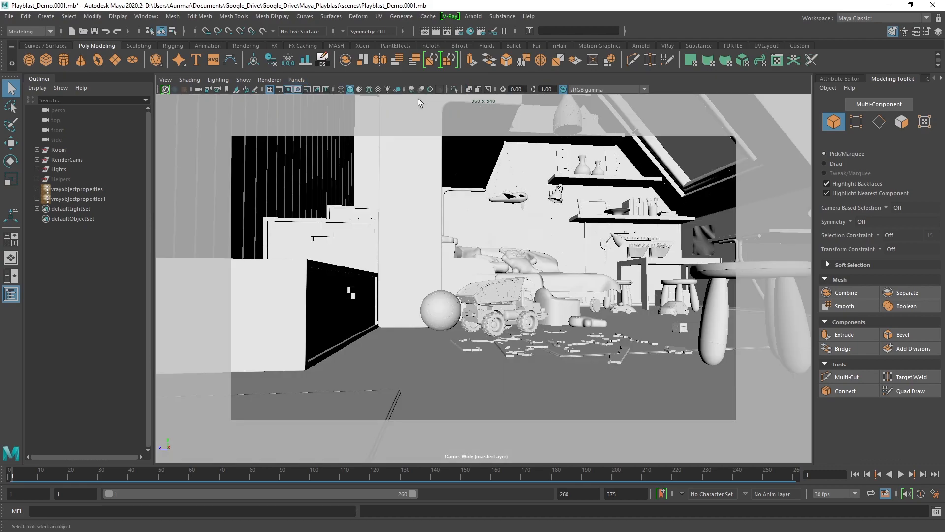
click(296, 79)
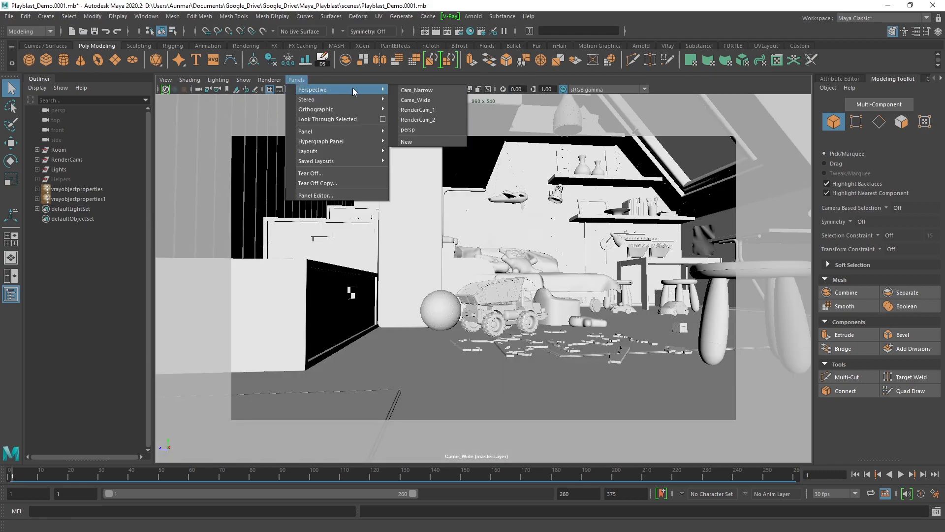
click(417, 89)
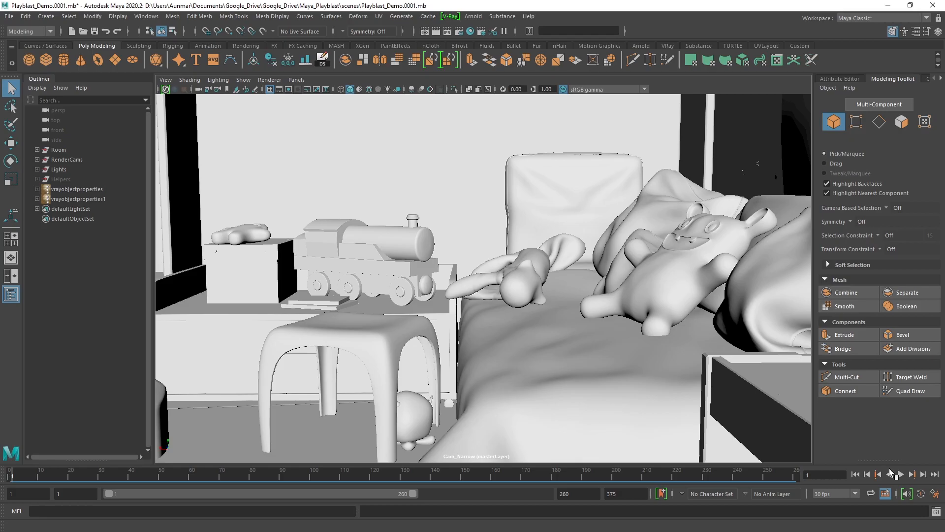
click(903, 473)
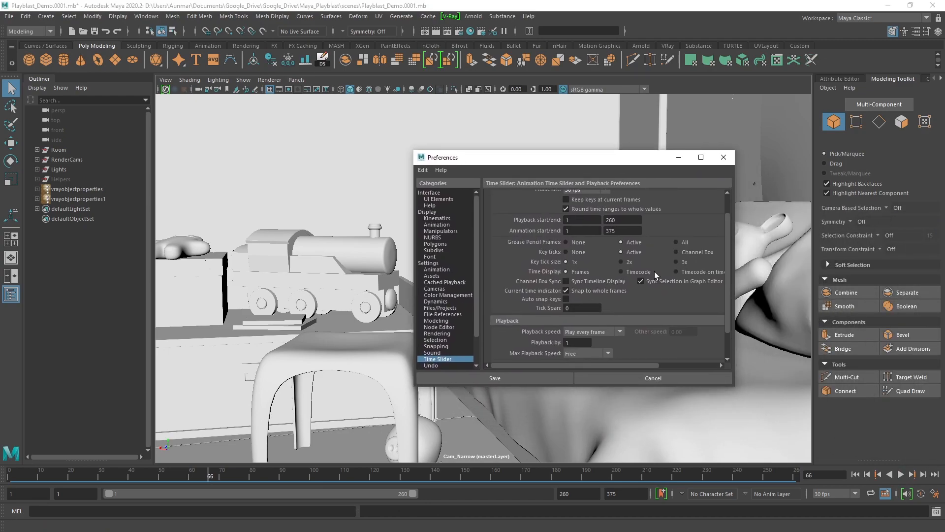
Save playback speed as 30 fps x 1 in Time Slider preferences, then play and stop the animation
click(594, 332)
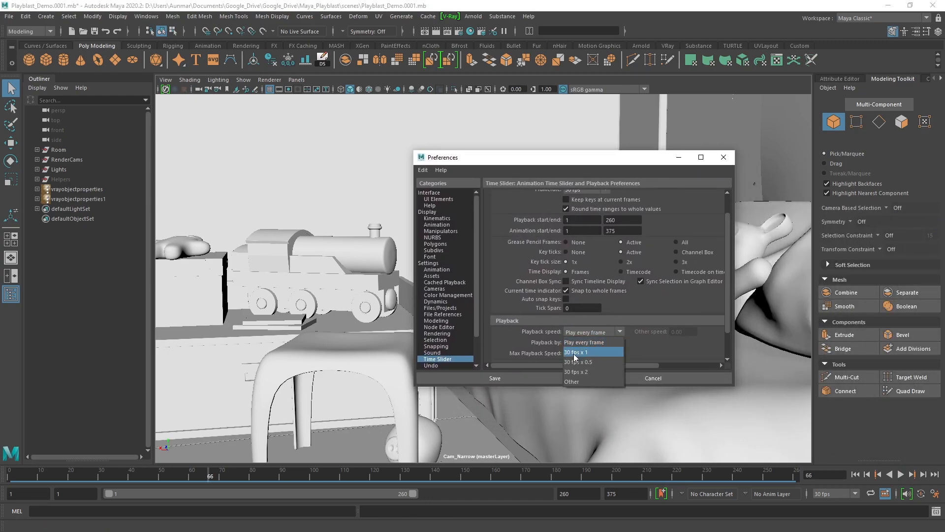
mouse_move(575, 357)
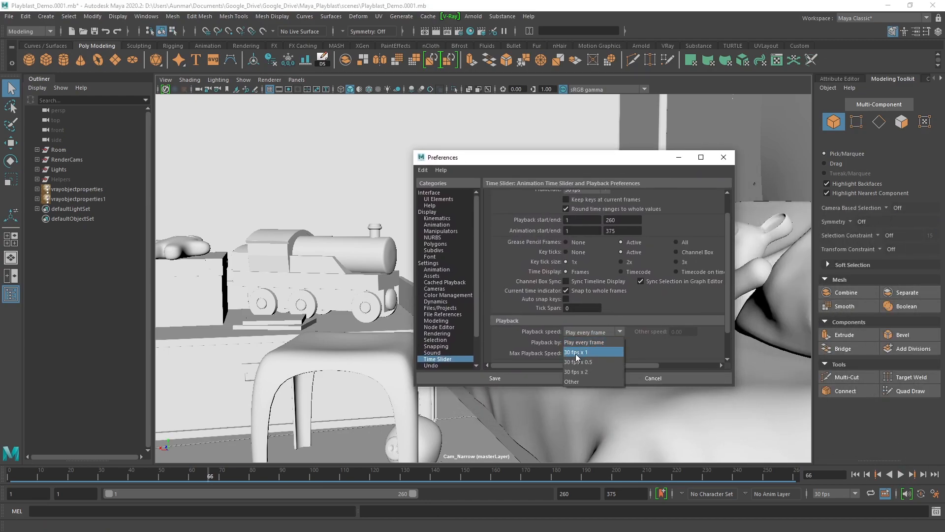
click(577, 352)
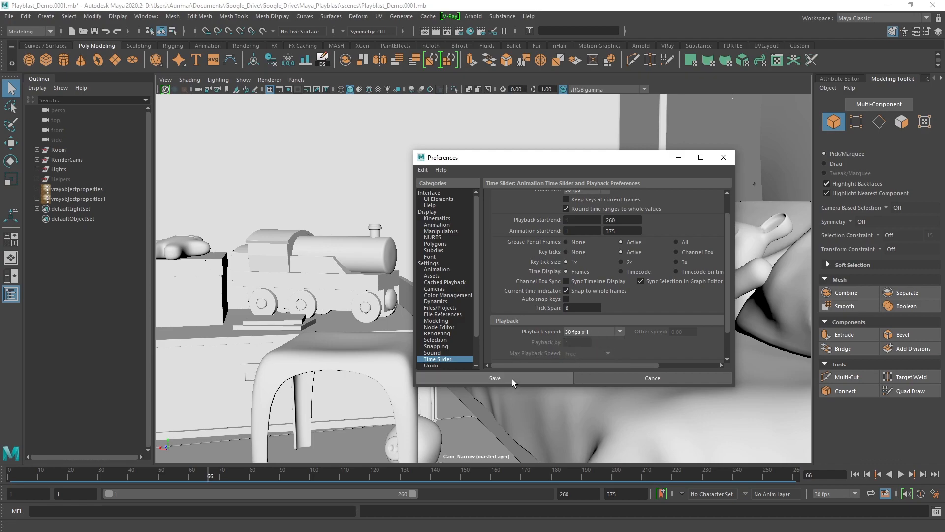
click(494, 379)
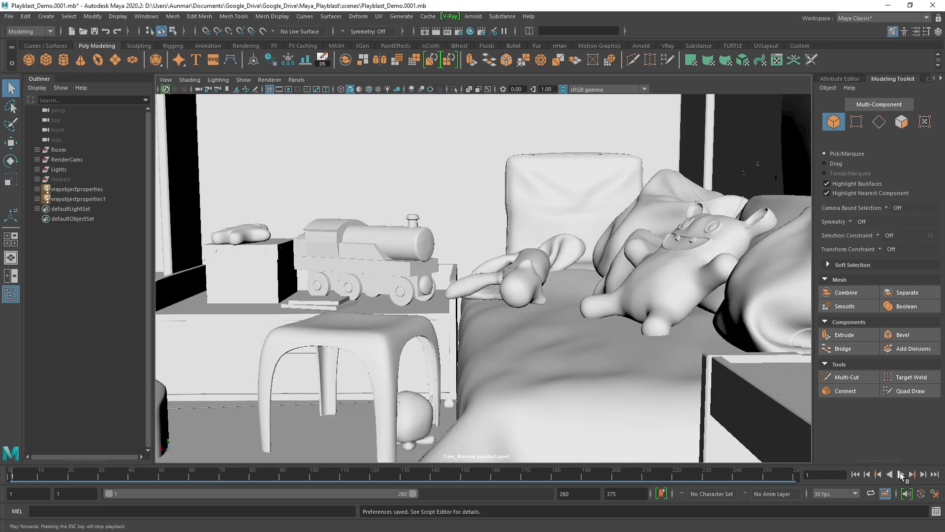
click(902, 474)
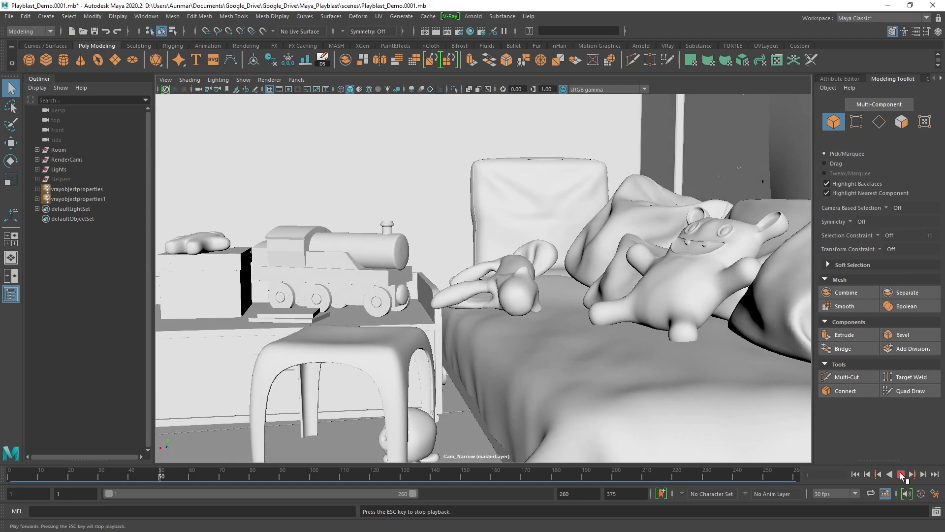
click(902, 473)
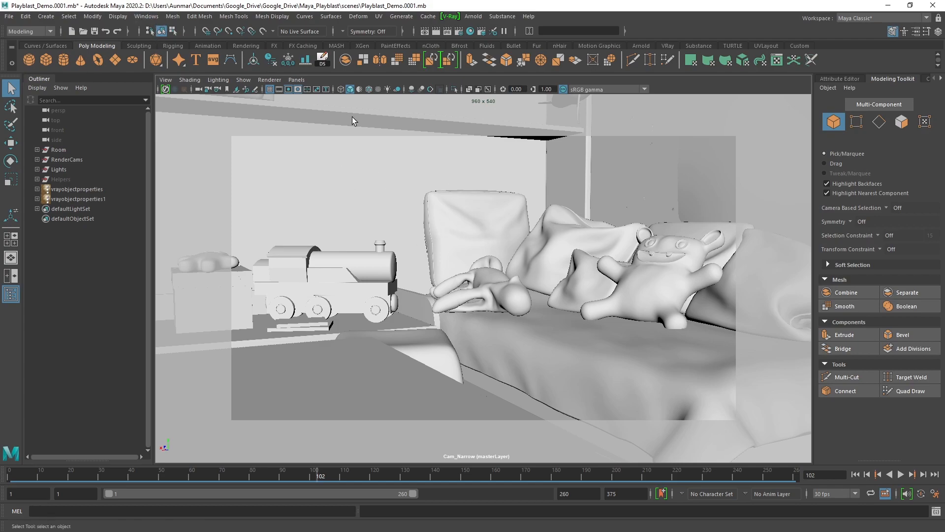
mouse_move(303, 207)
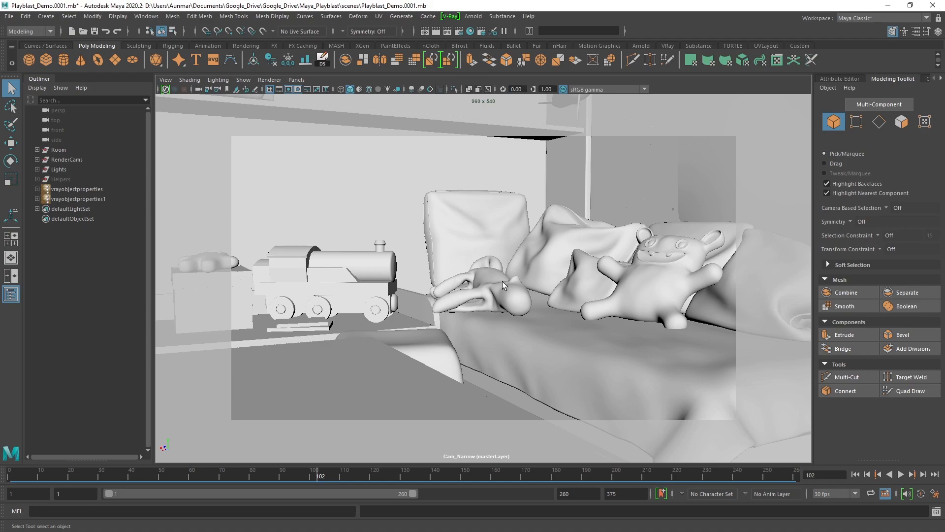
Select the Cloth_Toy plush on the bed and bring up the Playblast options
click(479, 296)
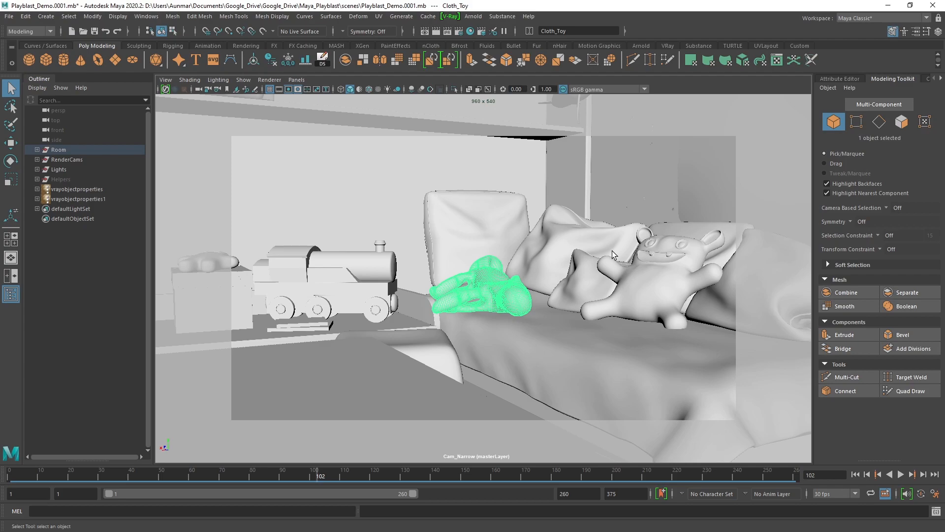
mouse_move(618, 265)
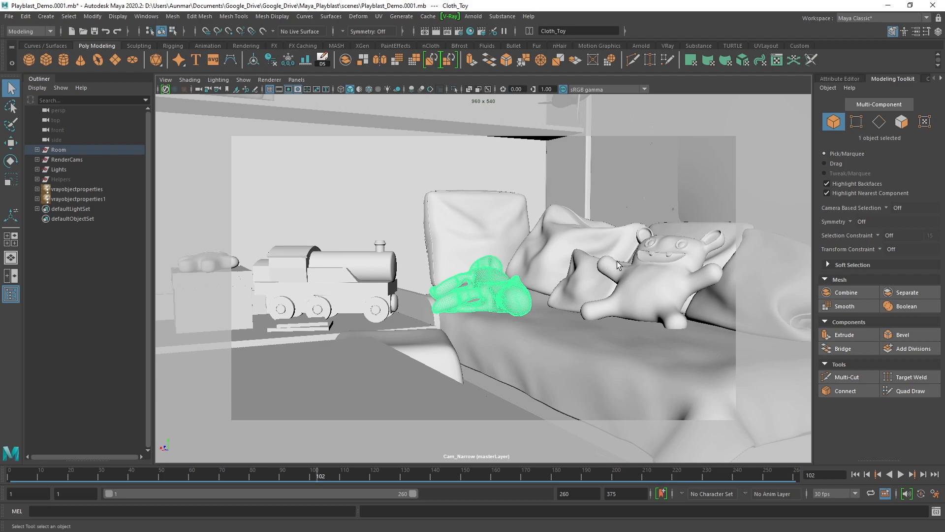
click(145, 16)
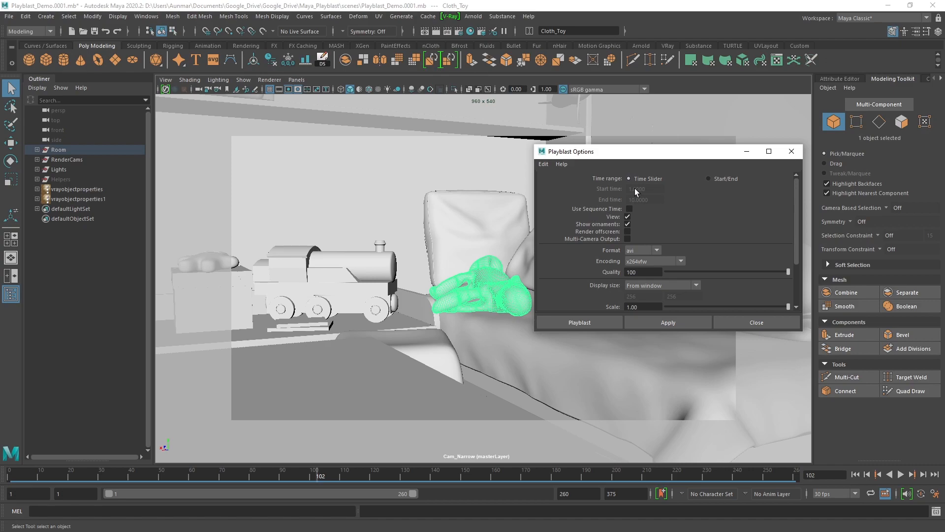
Playblast with ornaments shown, no encoding, quality 70 and scale 0.50
click(709, 178)
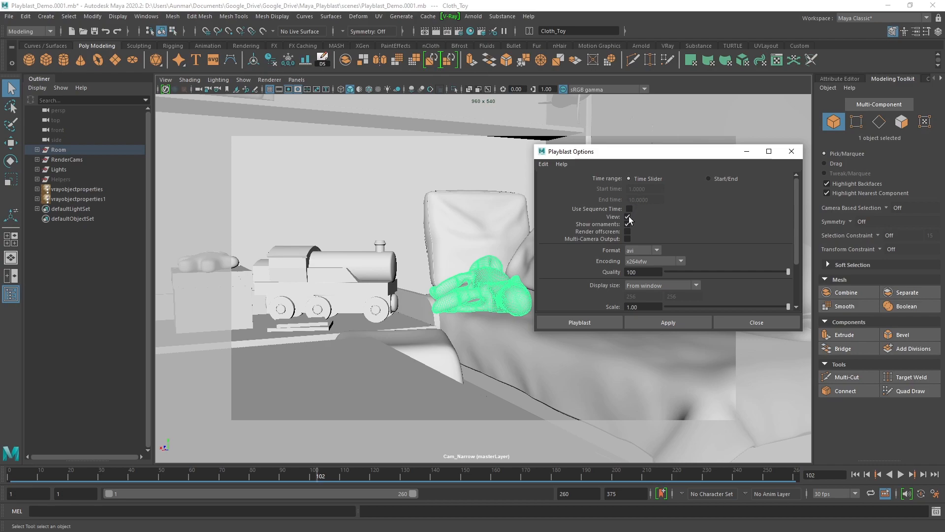
click(629, 218)
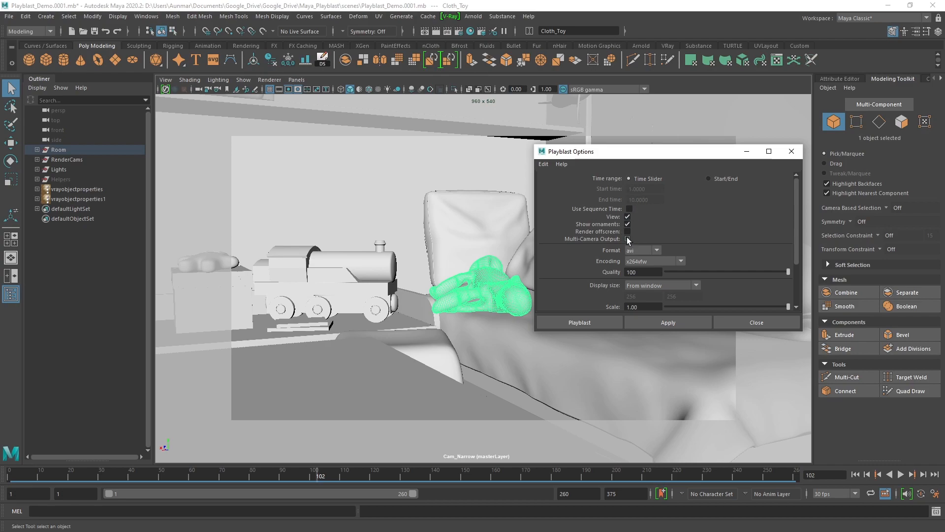
mouse_move(716, 246)
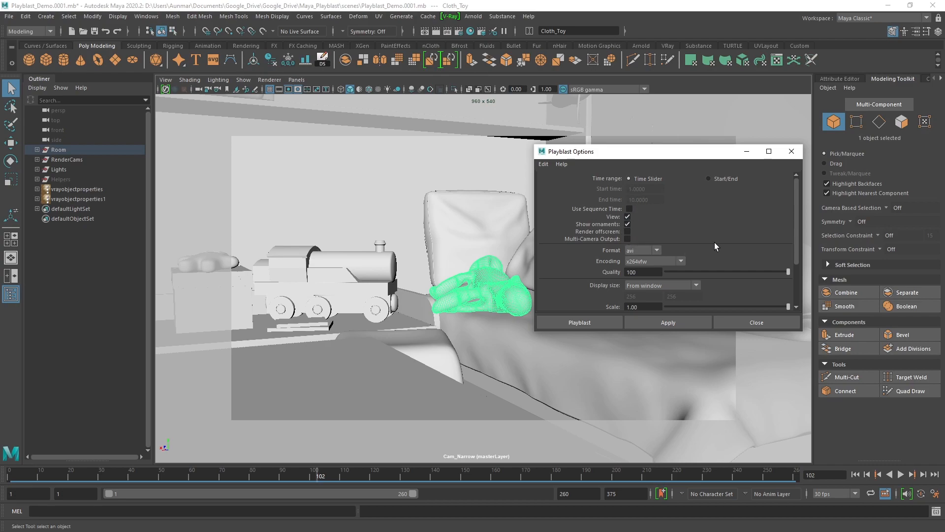
click(542, 164)
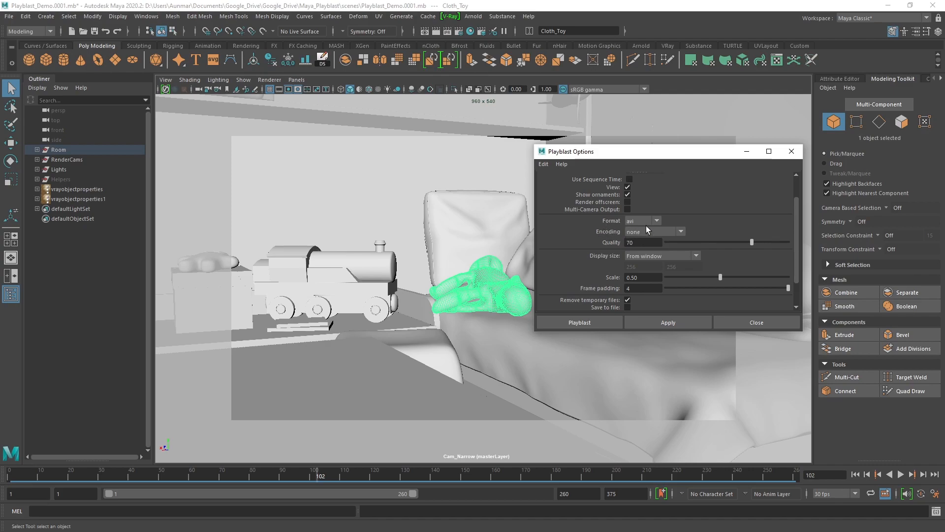
mouse_move(593, 235)
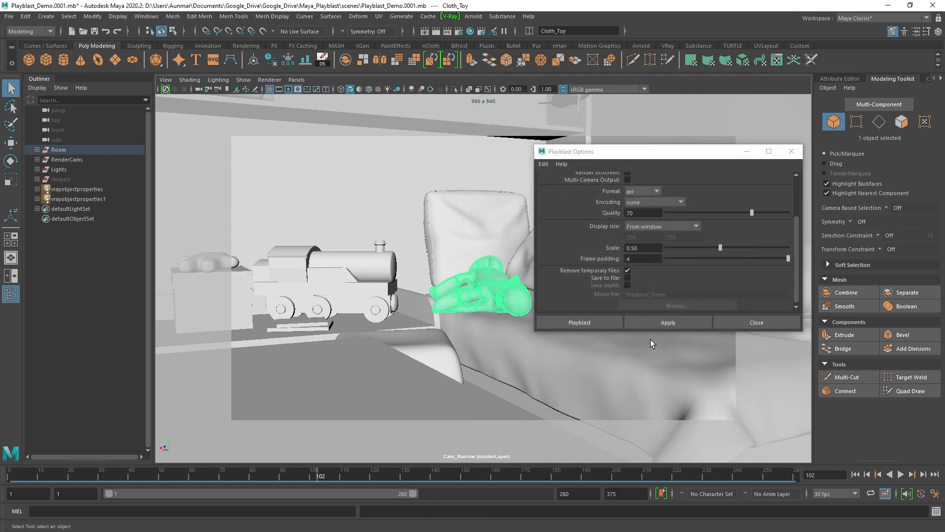
click(578, 322)
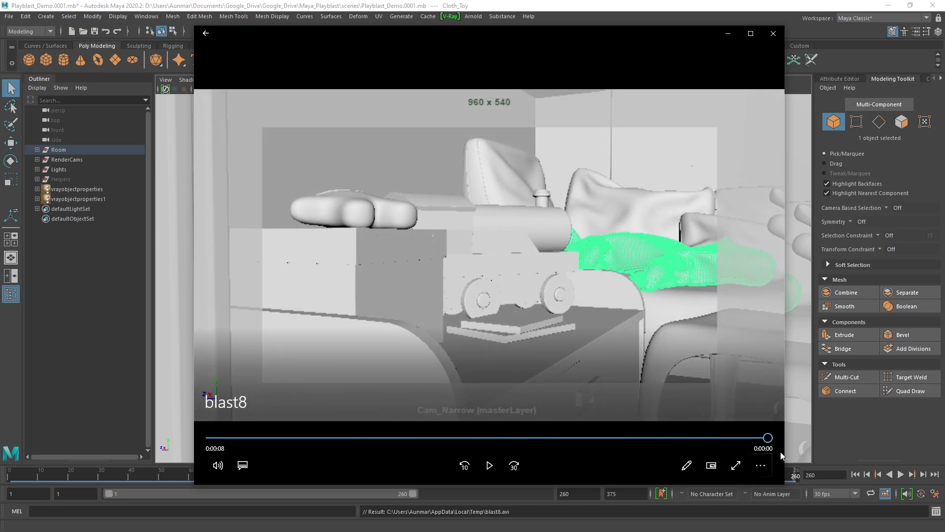
Play the blast8 clip, scrub back and forward through it, and close the player
click(489, 465)
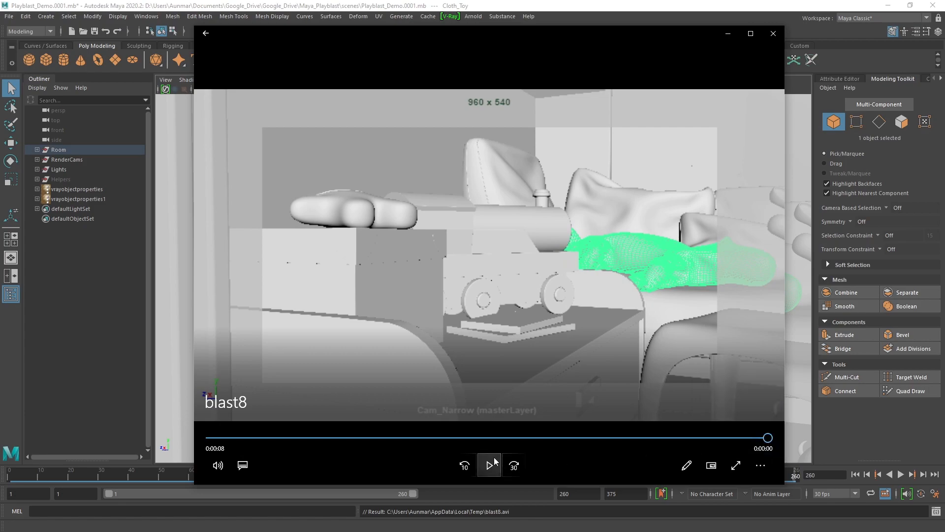
click(489, 465)
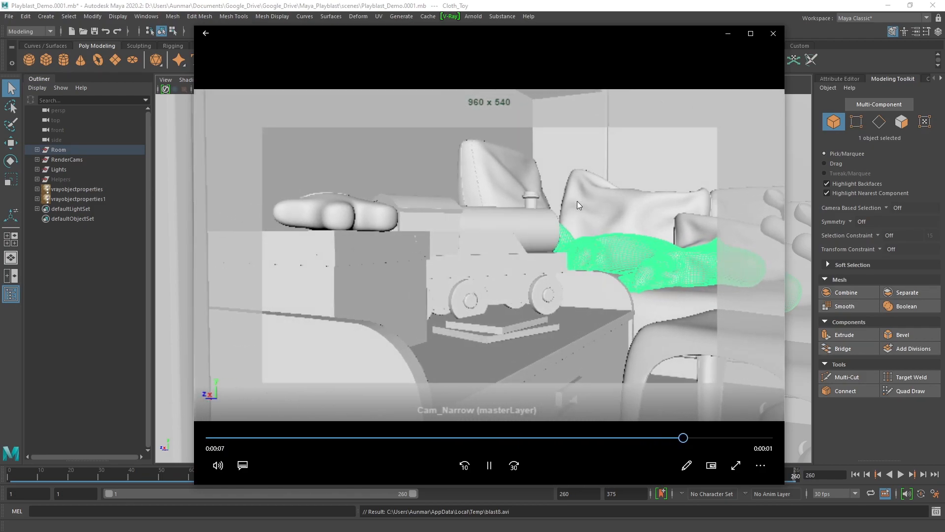
drag(683, 438, 244, 438)
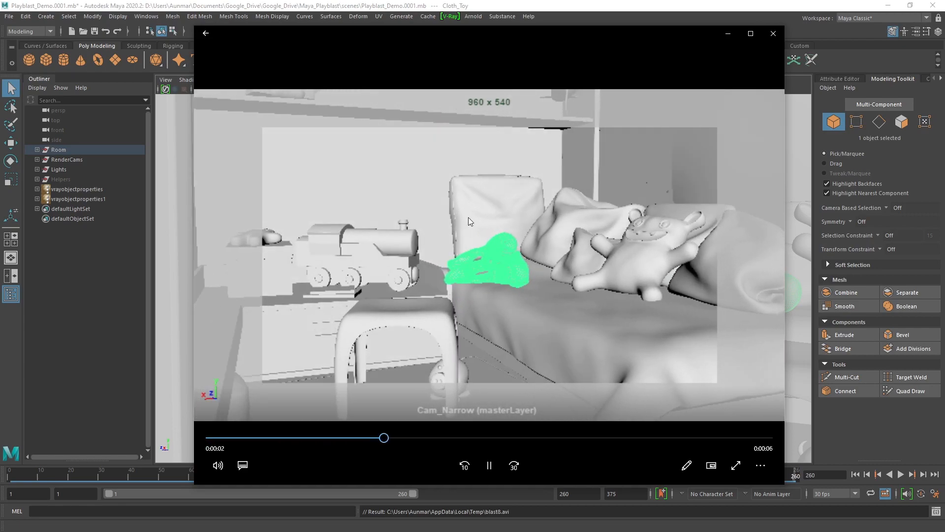
drag(385, 438, 505, 437)
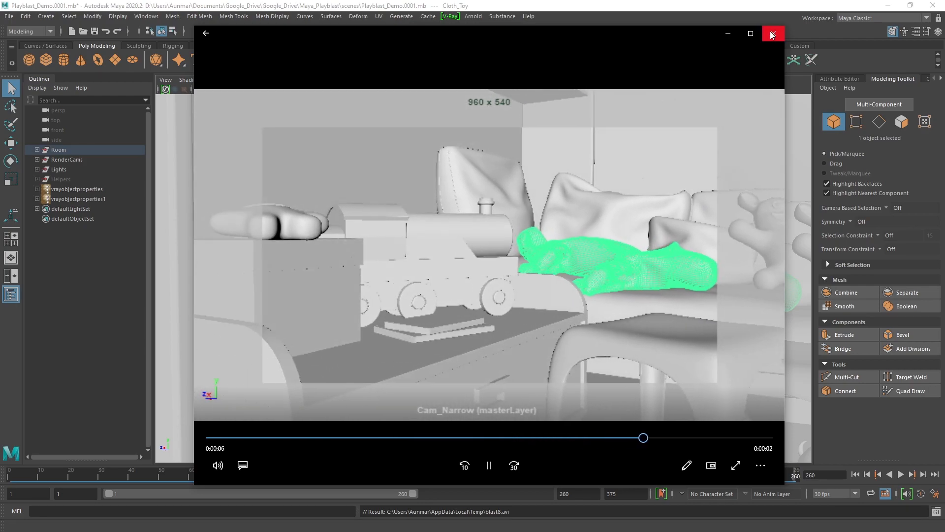
click(773, 33)
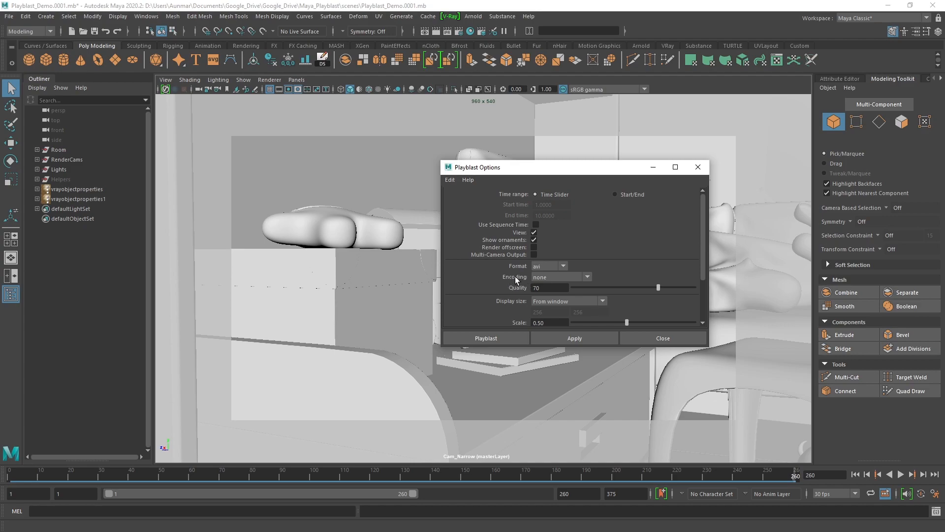
mouse_move(577, 285)
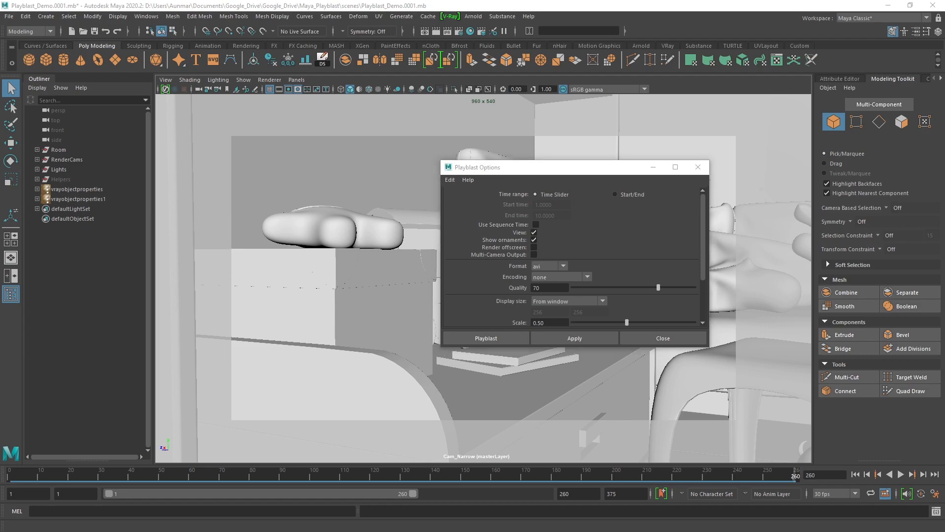
Set the playblast quality to 90 and raise the scale to full size 1.00
click(548, 288)
text(90)
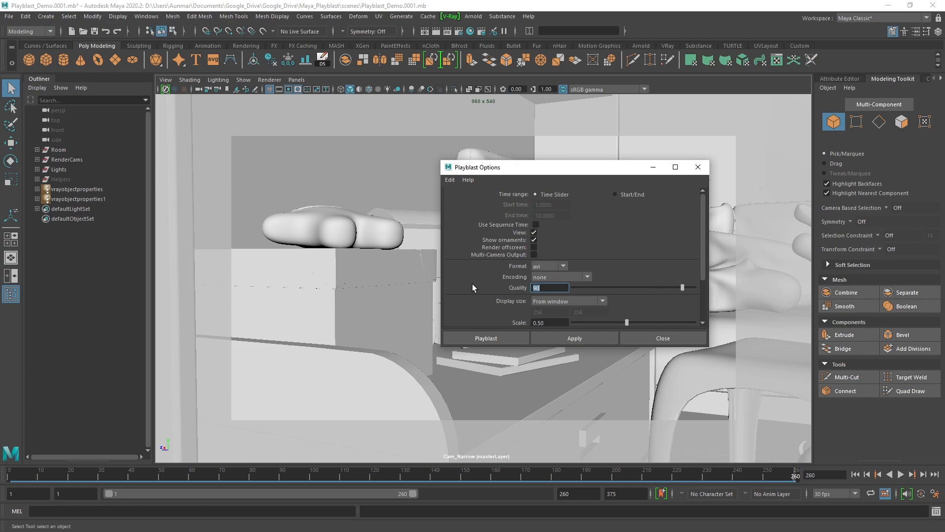
scroll(down, 3)
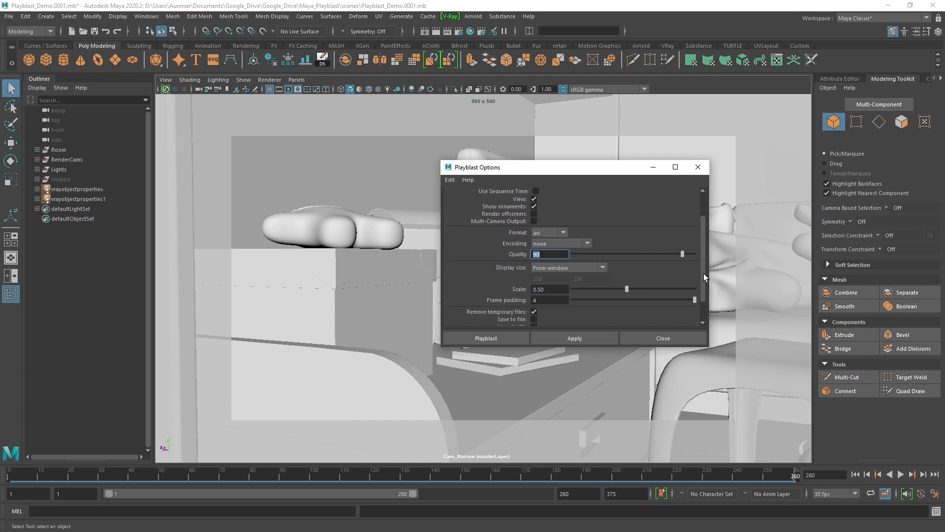
click(549, 290)
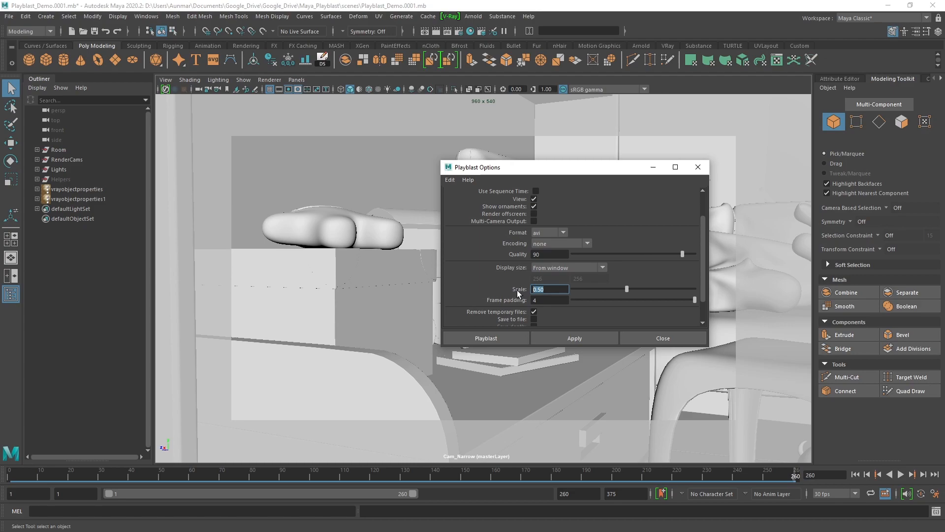
drag(626, 289, 694, 289)
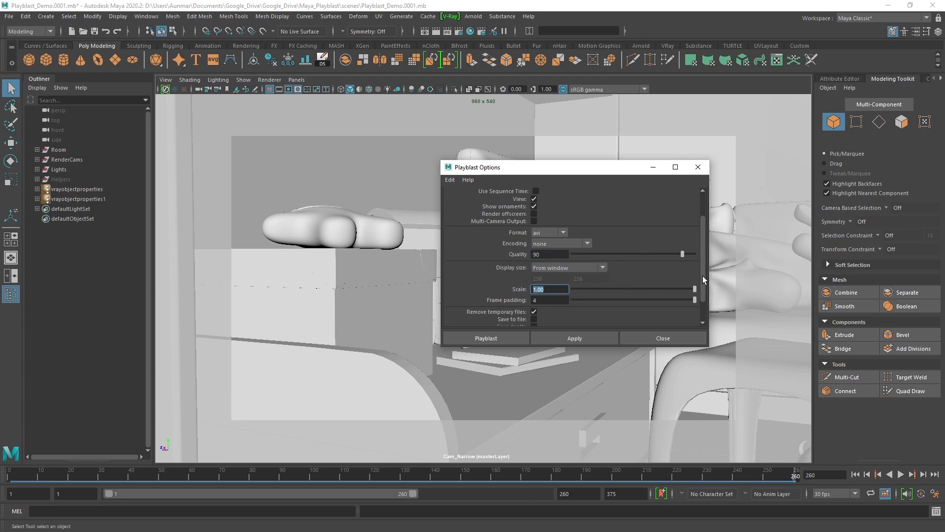
scroll(down, 3)
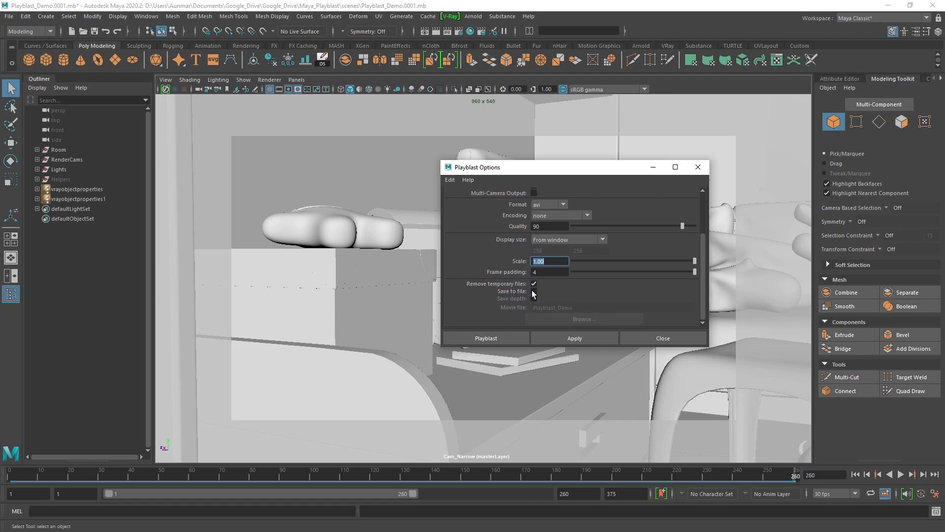
Save the playblast to file as Playblast_Demo_1 and generate the movie
click(532, 291)
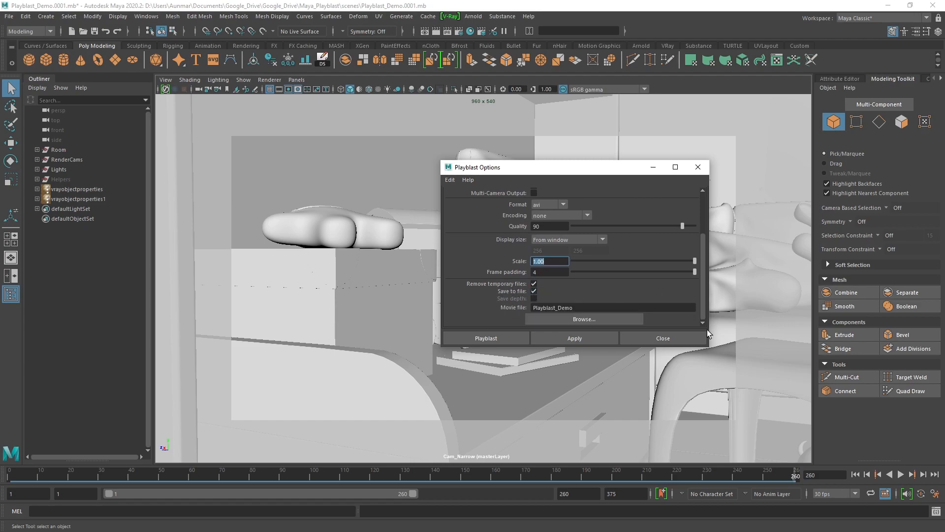
mouse_move(505, 312)
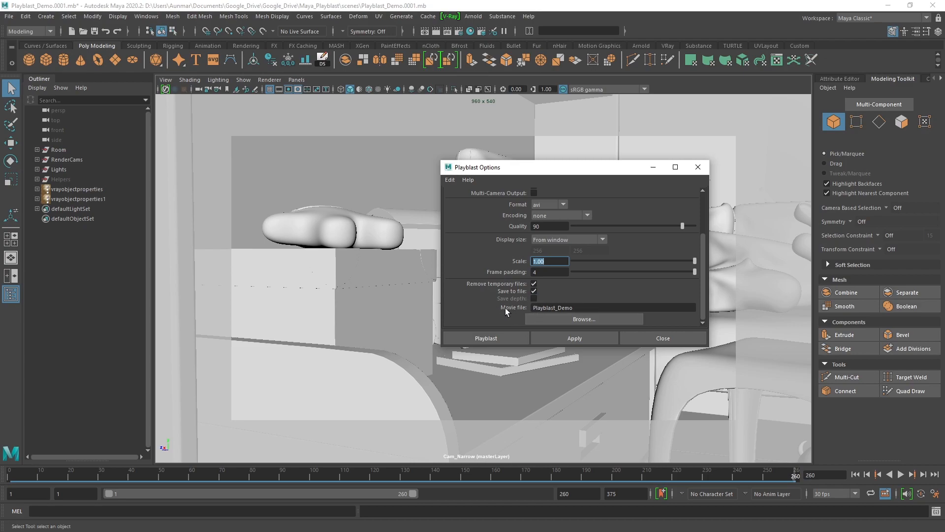
click(610, 308)
text(_1)
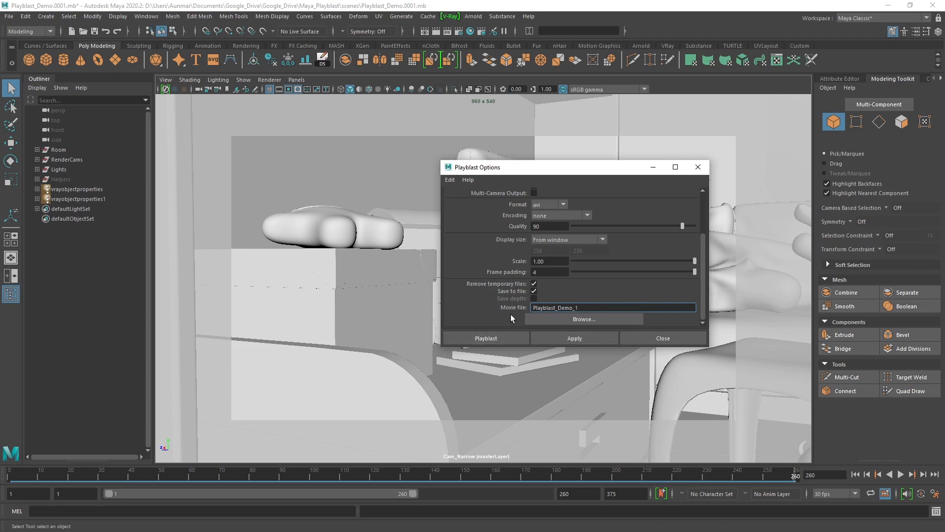
mouse_move(583, 319)
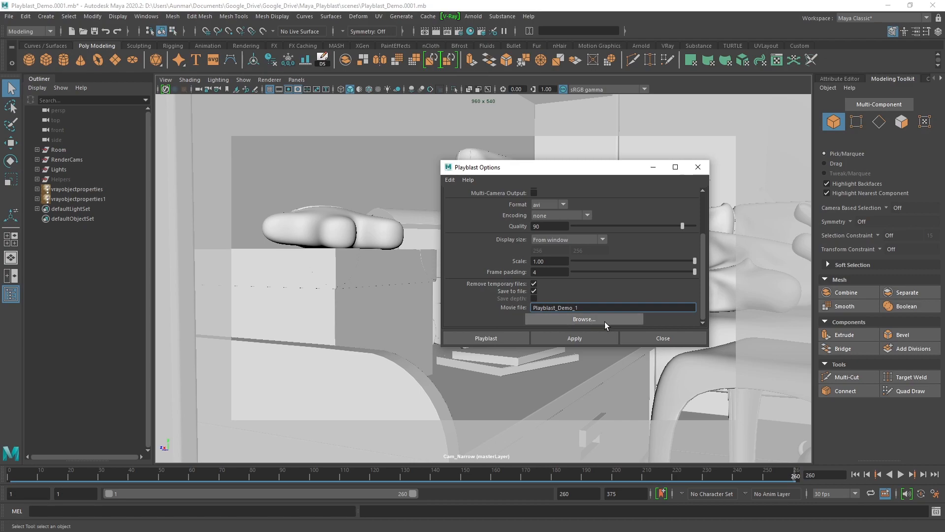
click(485, 338)
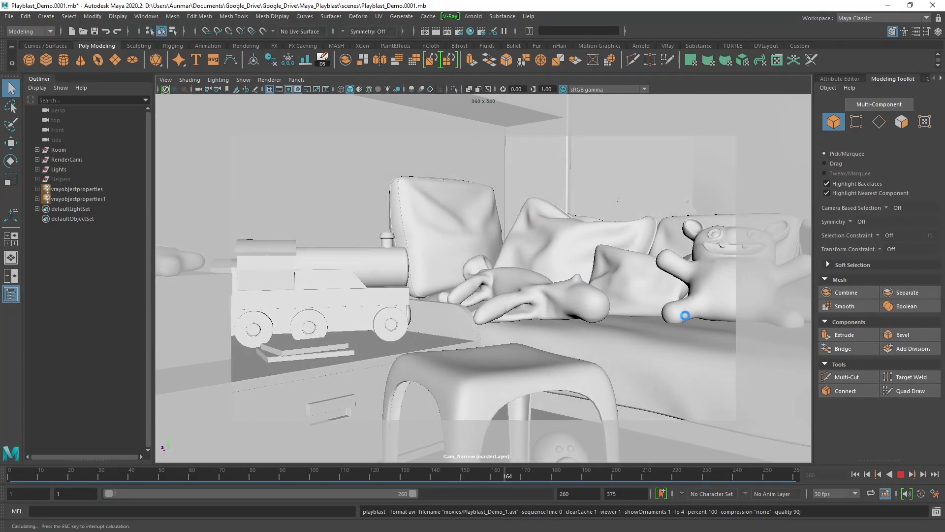
Watch Playblast_Demo_1.avi, reopen it from the movies folder, and scrub back through the clip
click(582, 475)
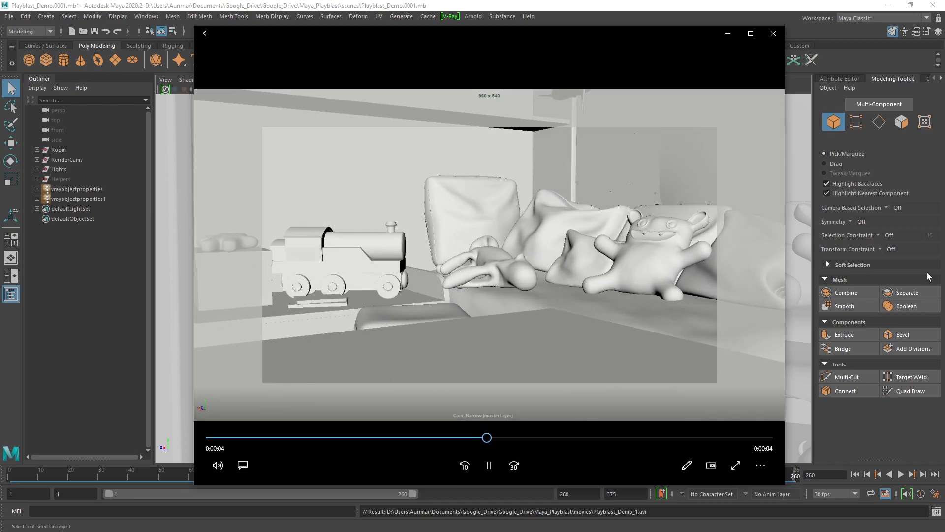
drag(487, 437, 530, 437)
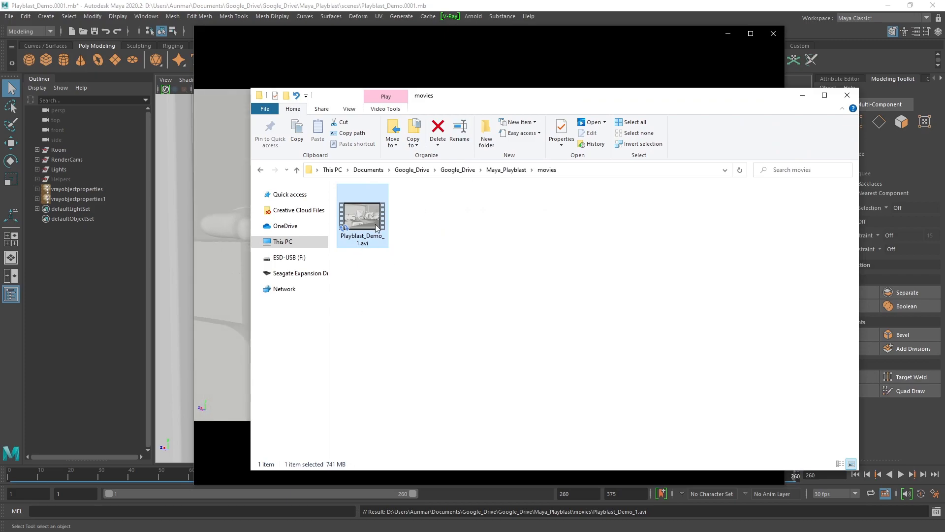
mouse_move(375, 228)
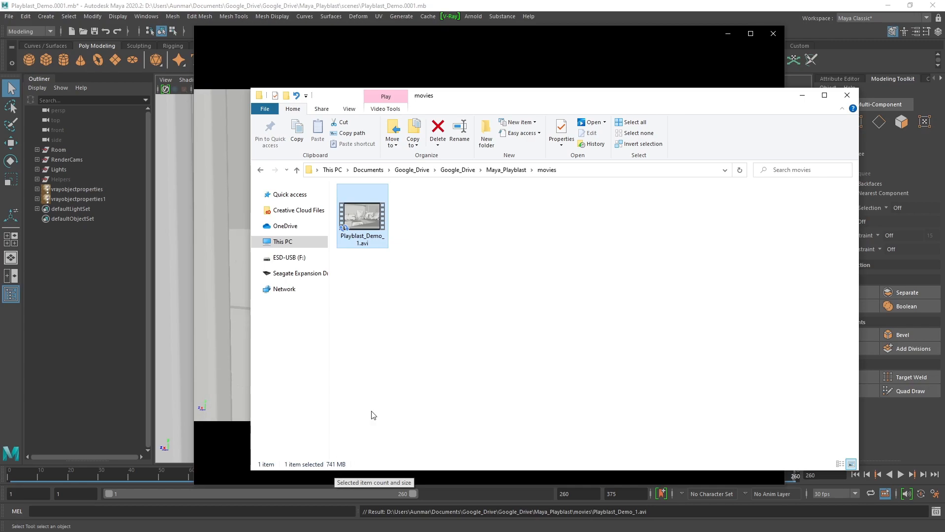
double_click(362, 212)
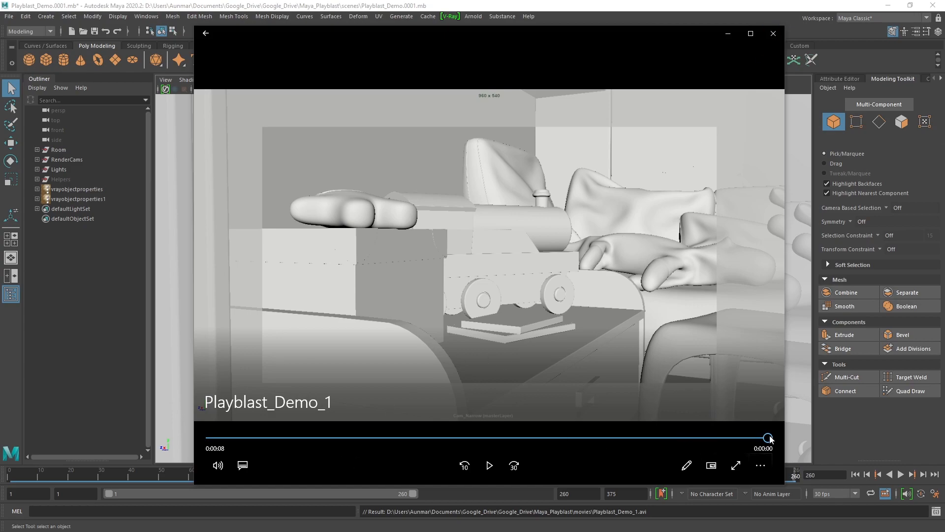
drag(769, 438, 236, 438)
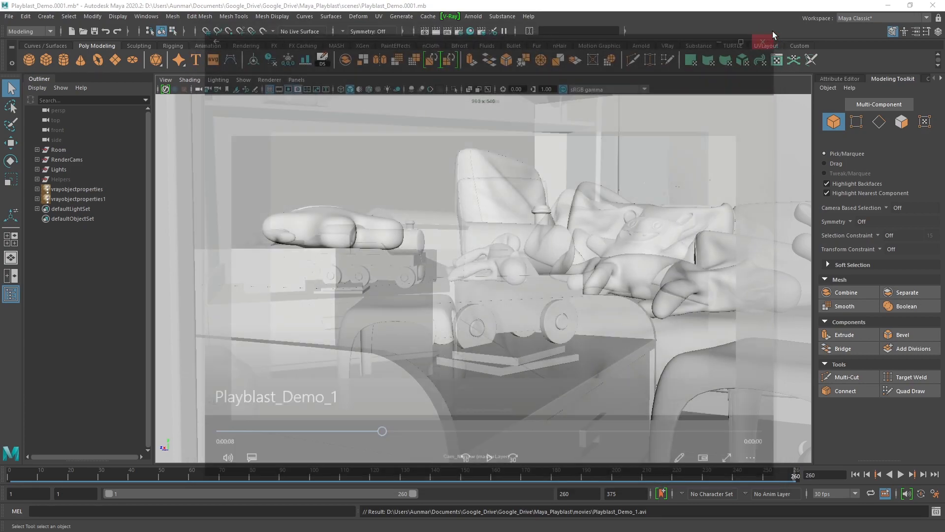
Close the player and use Viewport 2.0 as the renderer for the active view
click(269, 78)
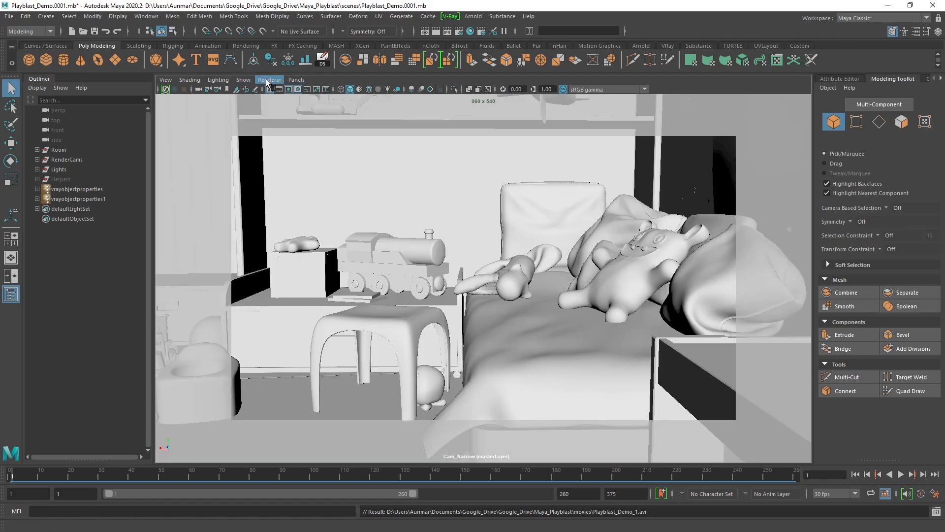
click(269, 80)
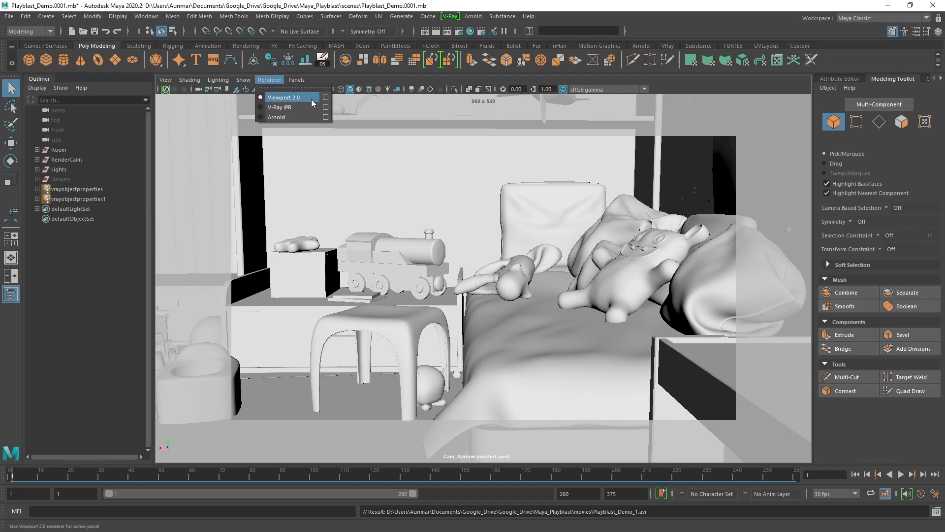
click(283, 97)
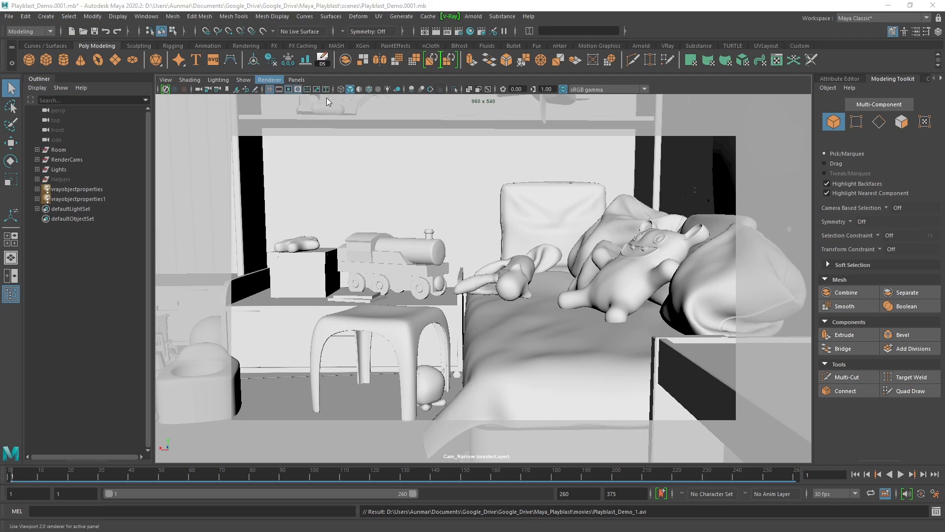
Enable screen-space ambient occlusion with radius 8 and 16 samples in Hardware Renderer 2.0 settings
click(269, 80)
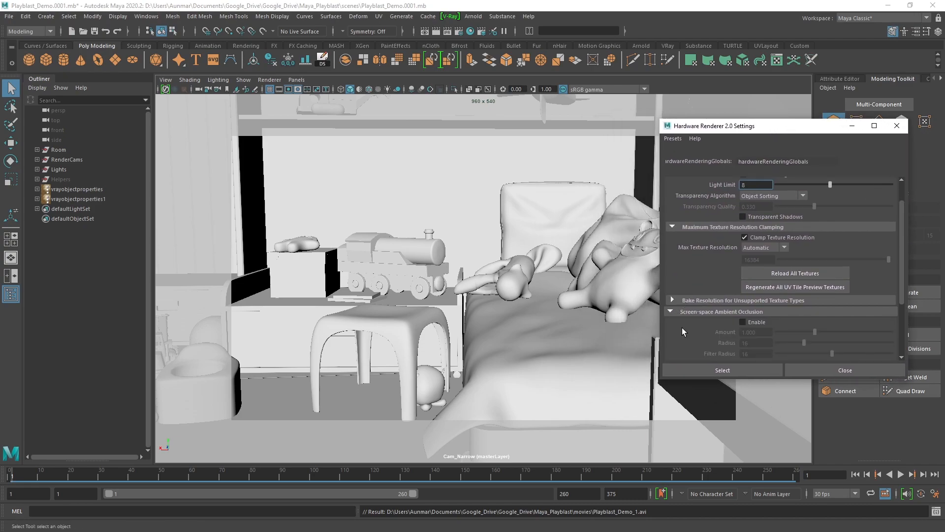
scroll(down, 3)
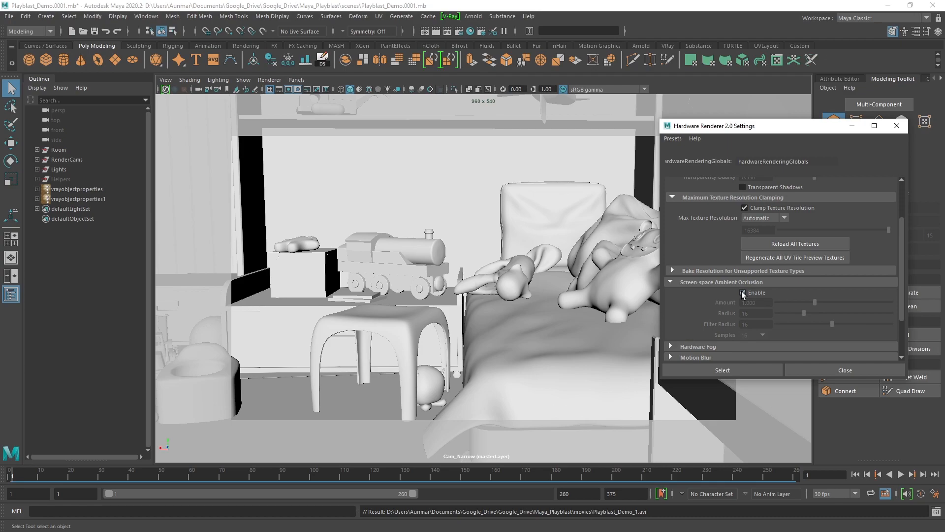
click(743, 292)
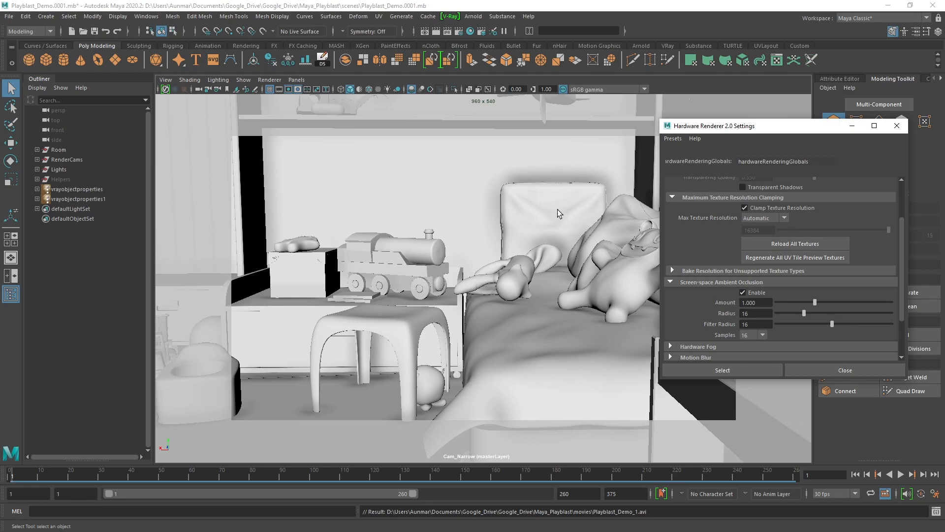
mouse_move(348, 387)
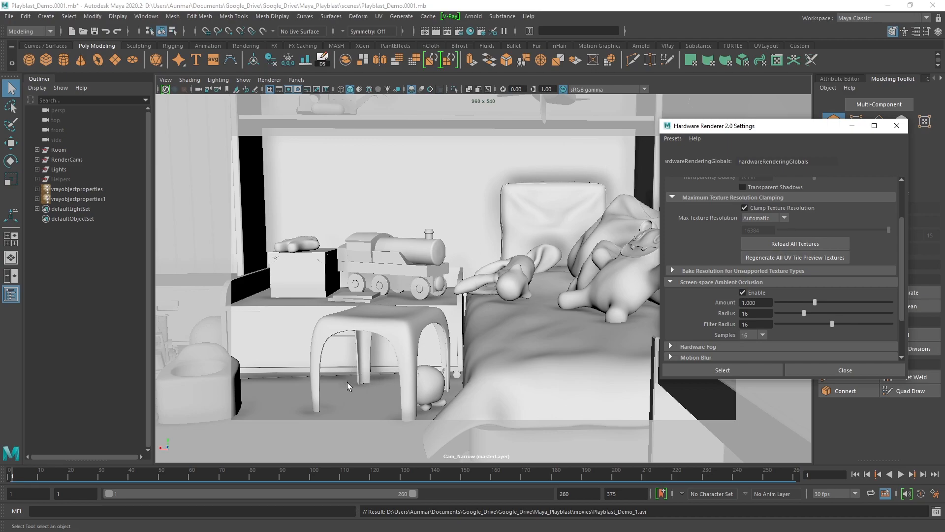
mouse_move(319, 387)
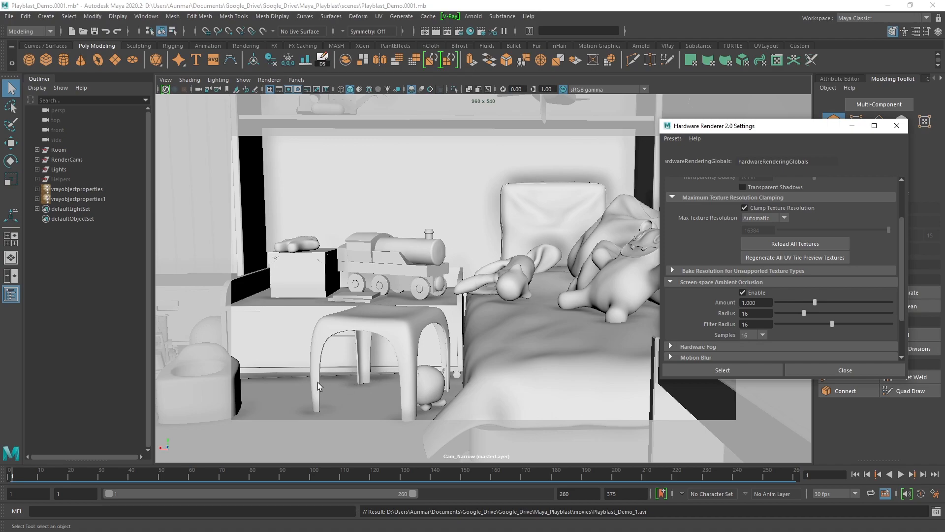
mouse_move(476, 270)
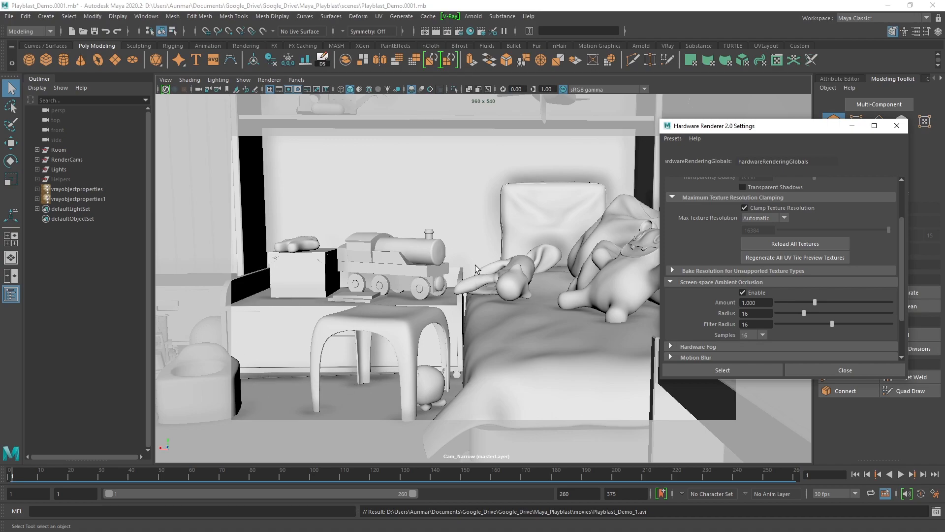
mouse_move(583, 312)
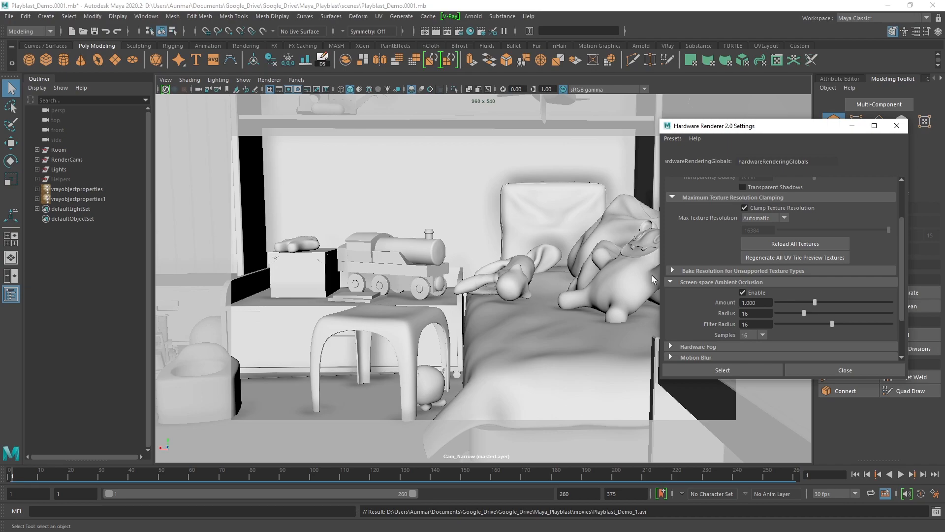
double_click(756, 313)
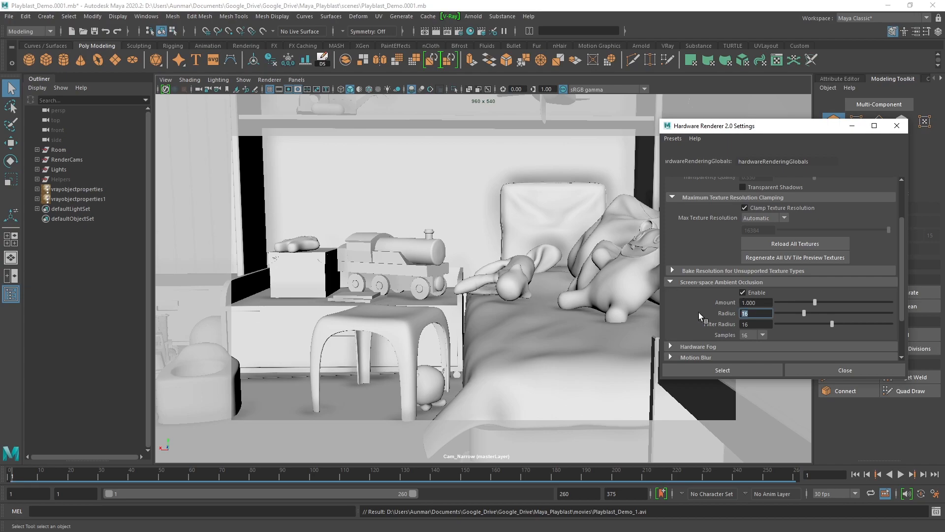
text(8)
click(756, 302)
text(0.800)
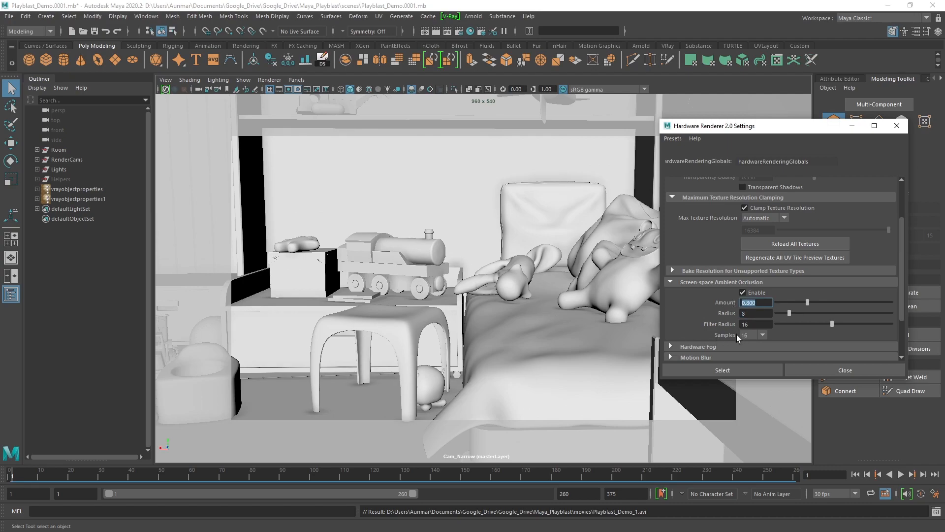
click(761, 335)
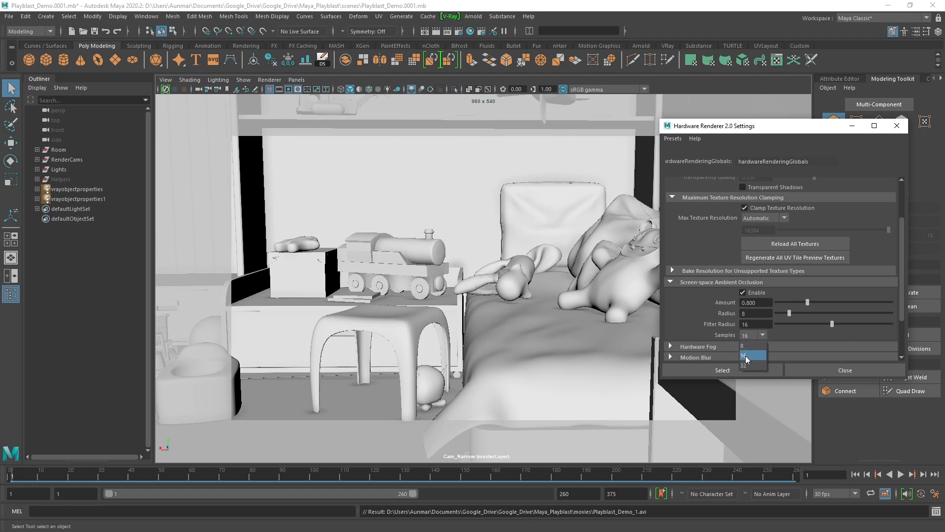
click(747, 355)
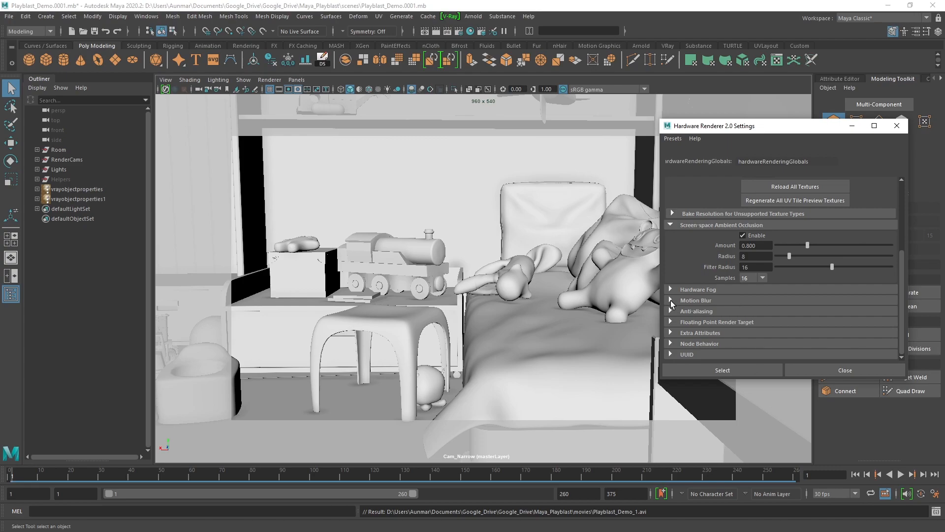
Turn on motion blur in the Hardware Renderer 2.0 settings
click(671, 300)
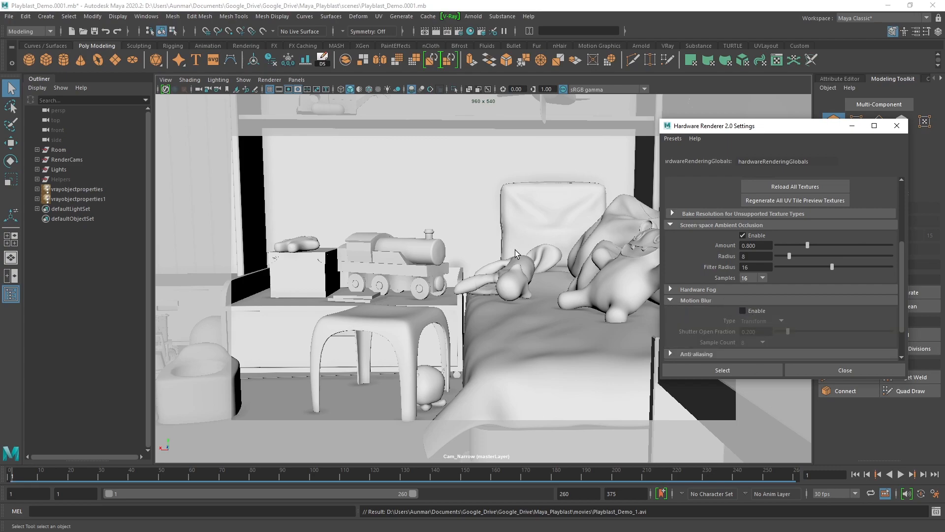
click(742, 310)
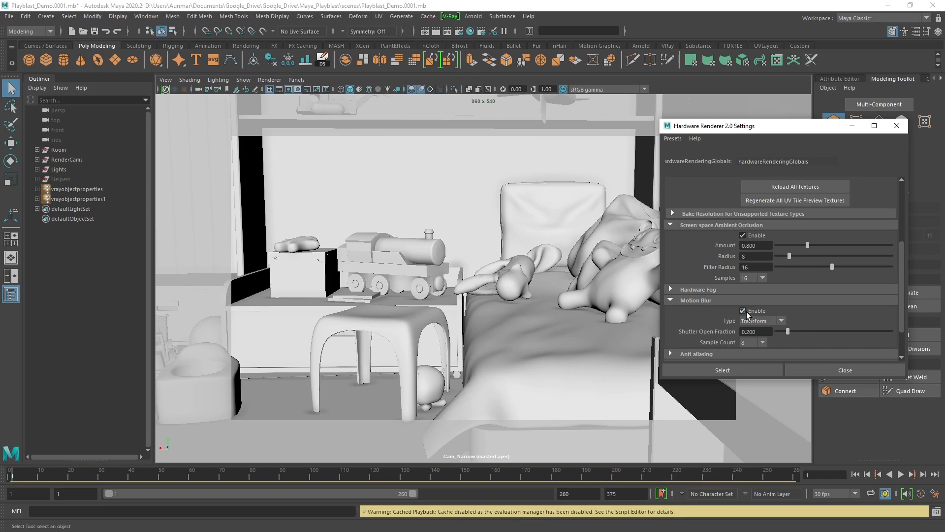
click(669, 300)
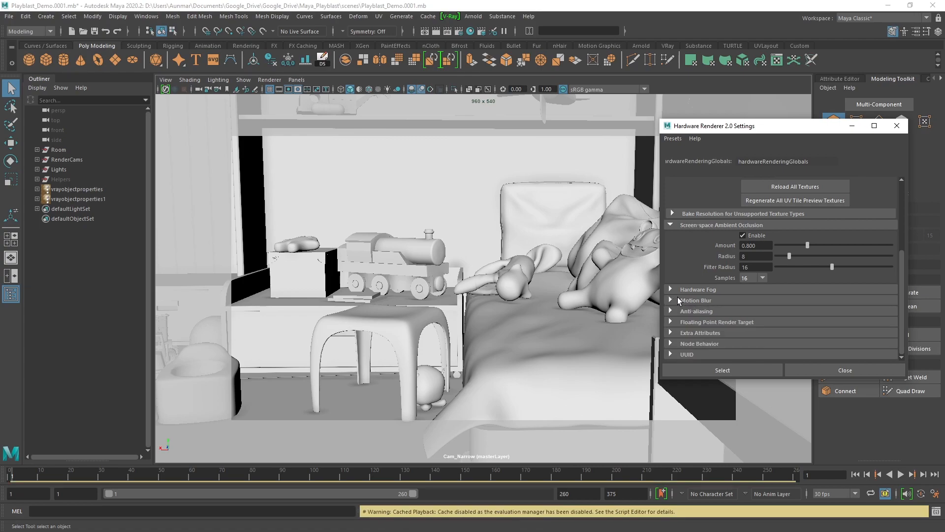
mouse_move(672, 313)
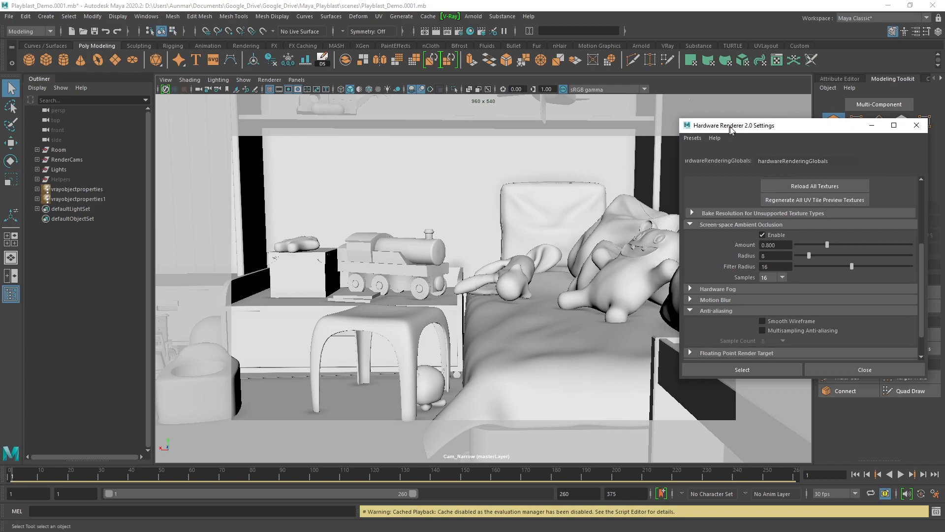
Enable smooth wireframe and multisampling anti-aliasing with sample count 16
drag(734, 125, 752, 123)
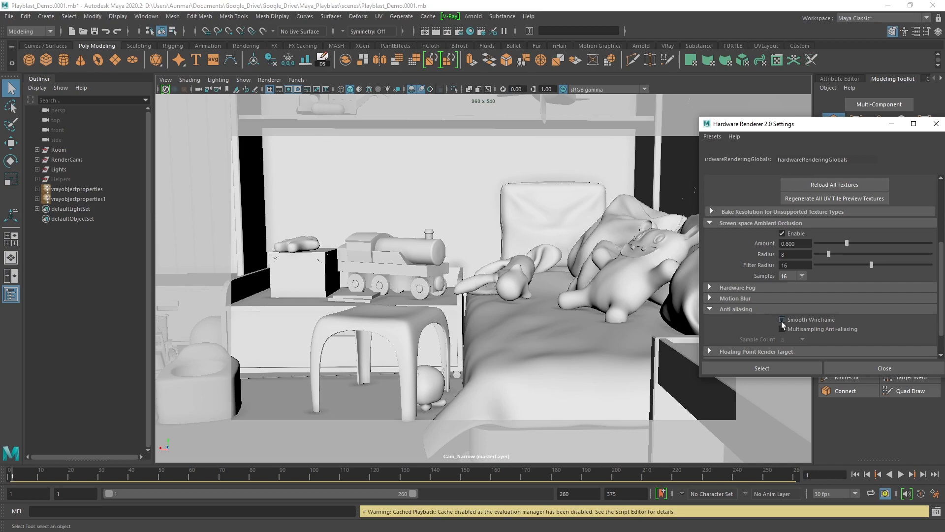
click(782, 319)
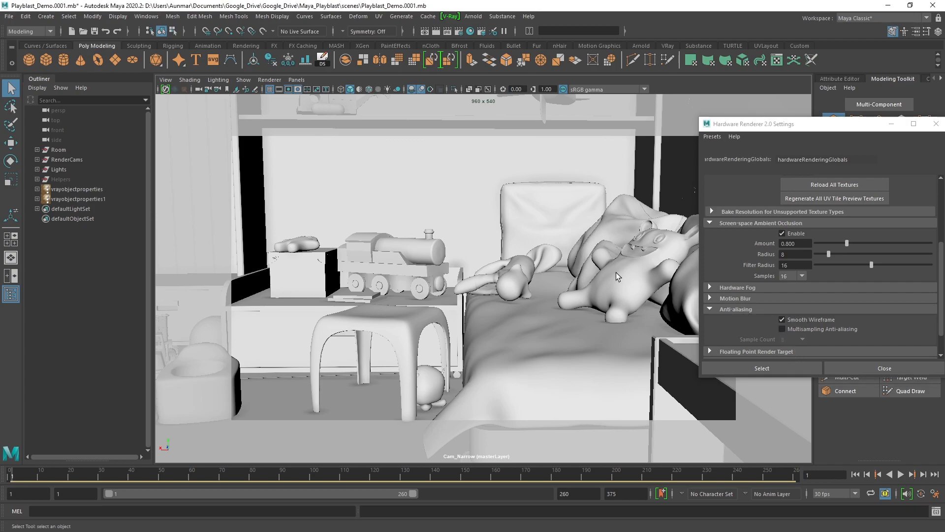
click(782, 329)
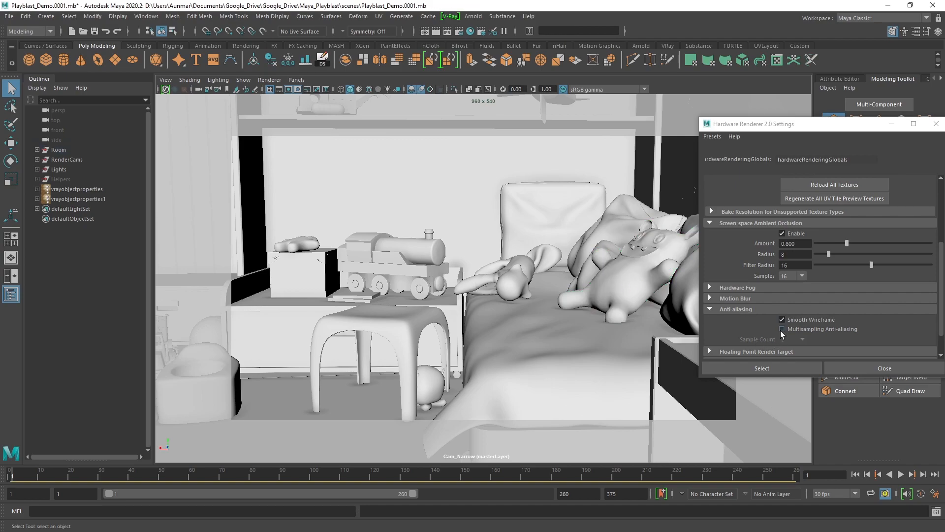
click(782, 330)
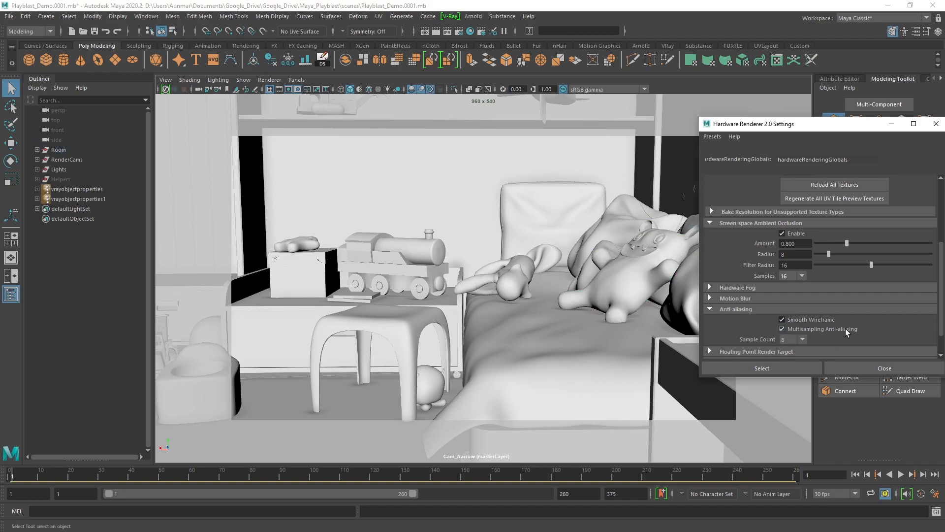
click(782, 329)
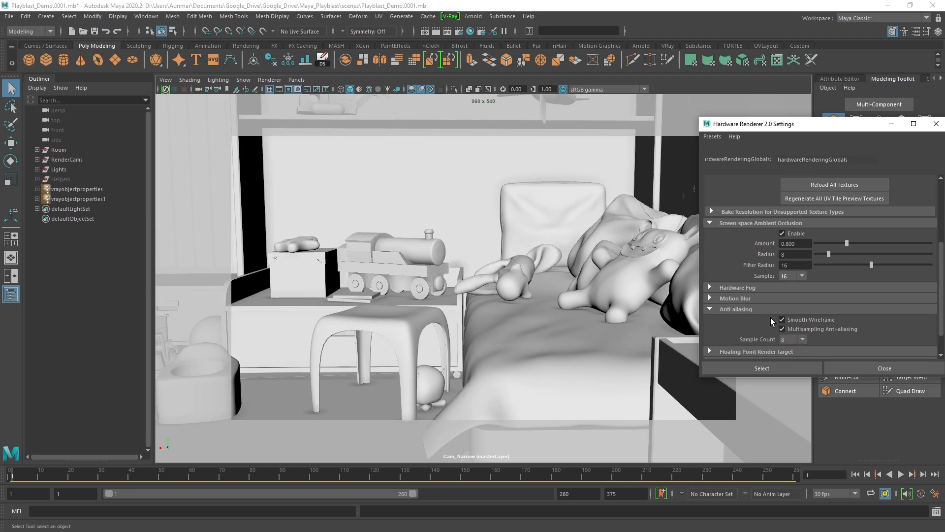
click(802, 339)
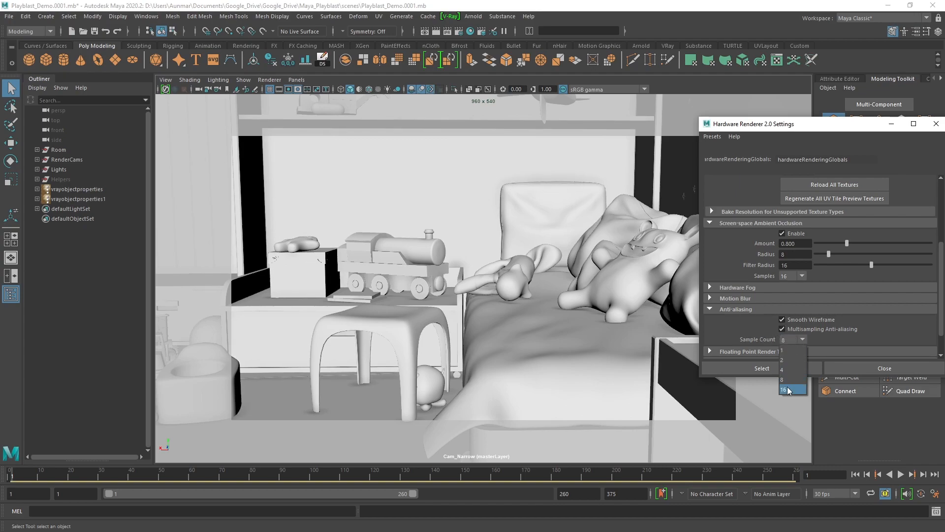
click(784, 389)
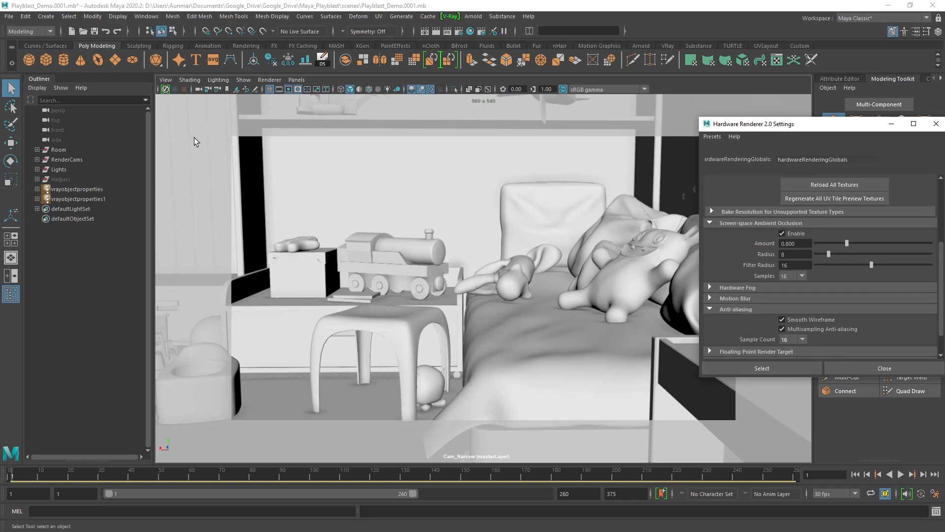
mouse_move(235, 423)
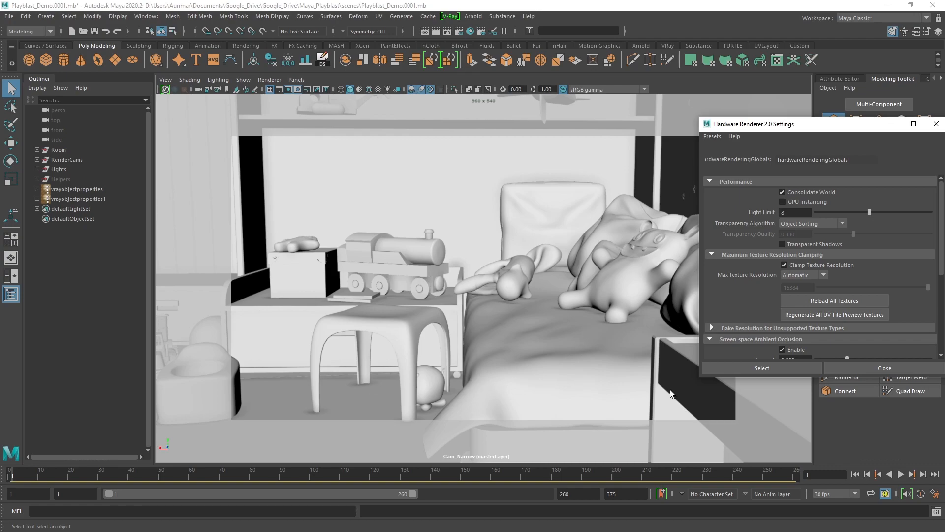
Playblast Cam_Narrow as avi, encoding none, quality 100, overwriting Playblast_Demo_2.avi
drag(750, 124, 838, 148)
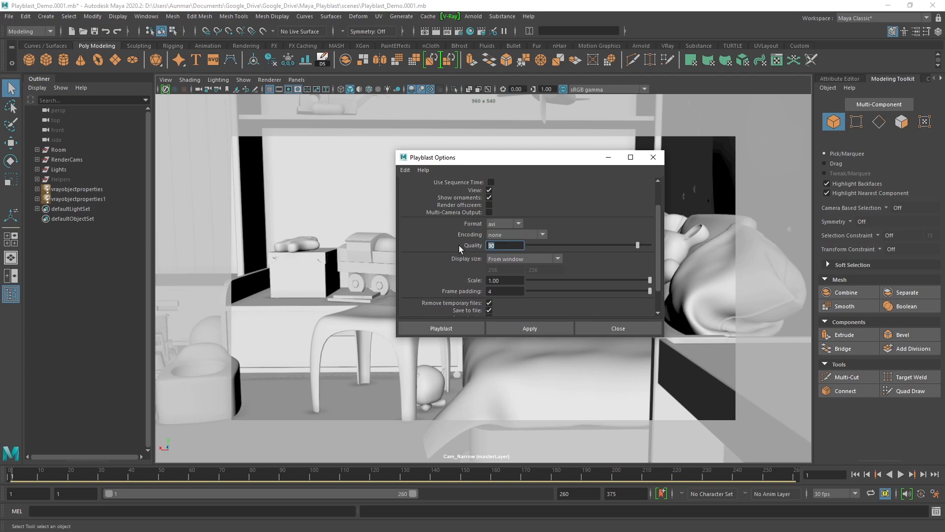
text(100)
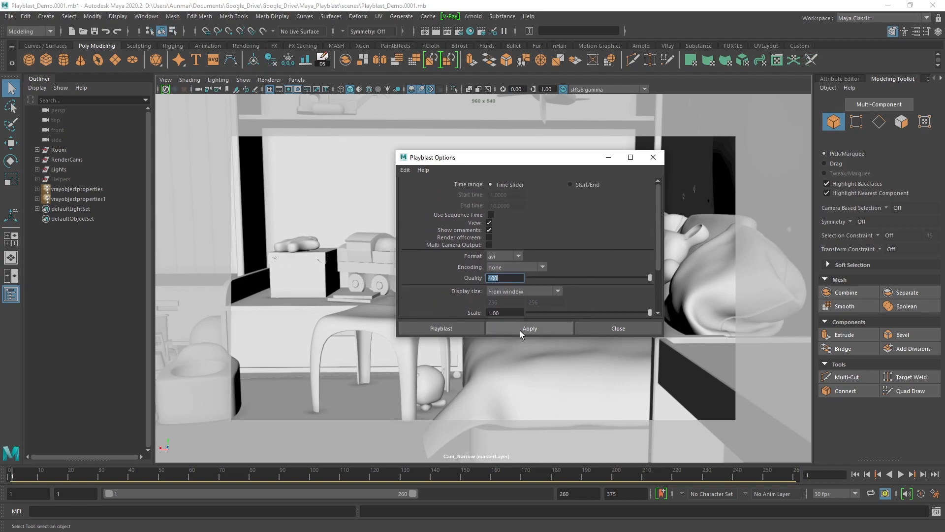
click(529, 329)
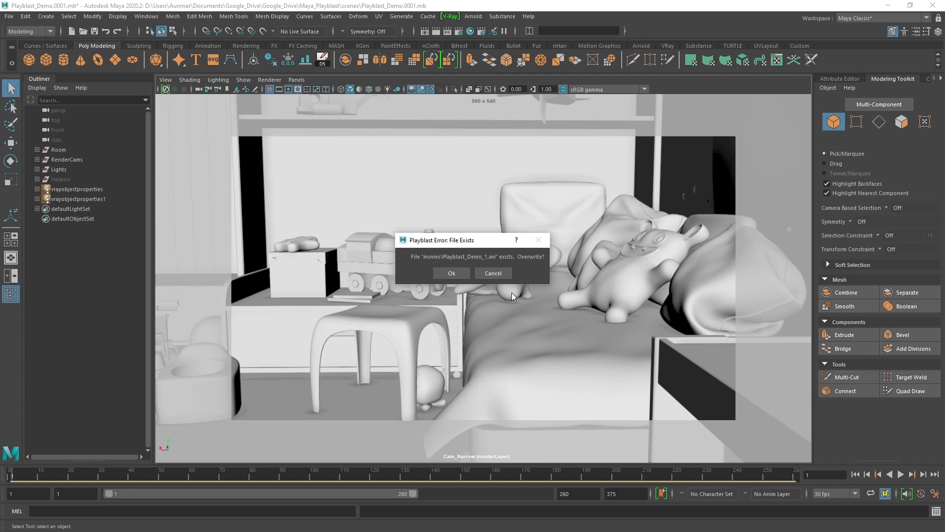
click(146, 17)
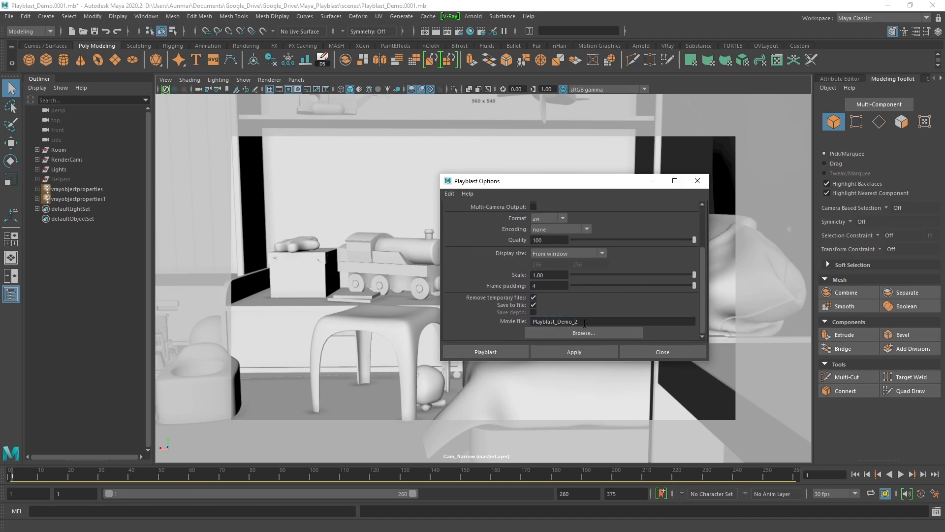
click(485, 352)
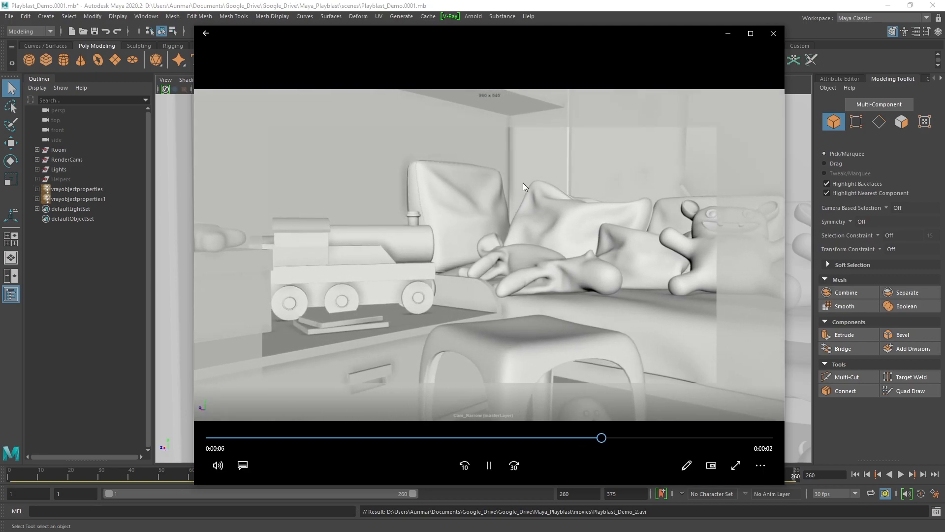
Scrub through Playblast_Demo_2.avi in Movies & TV and close the player
drag(602, 437, 645, 437)
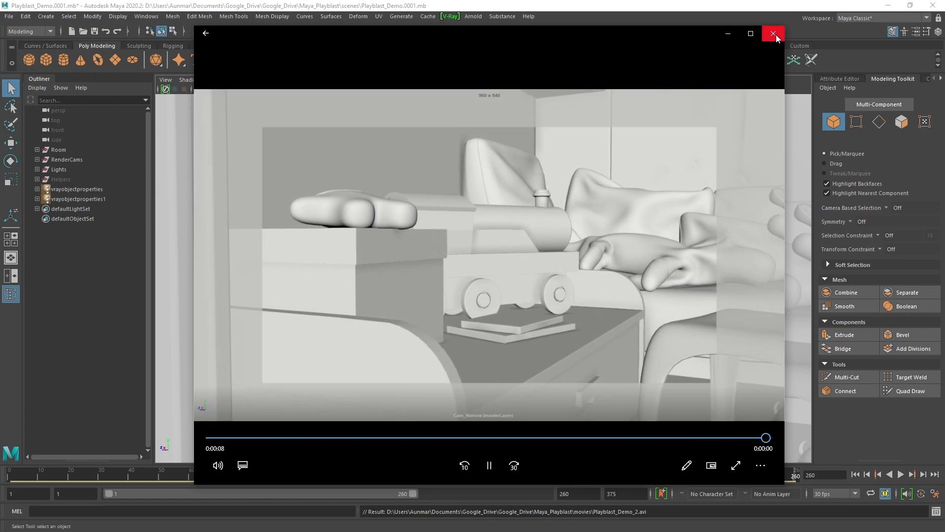
click(773, 33)
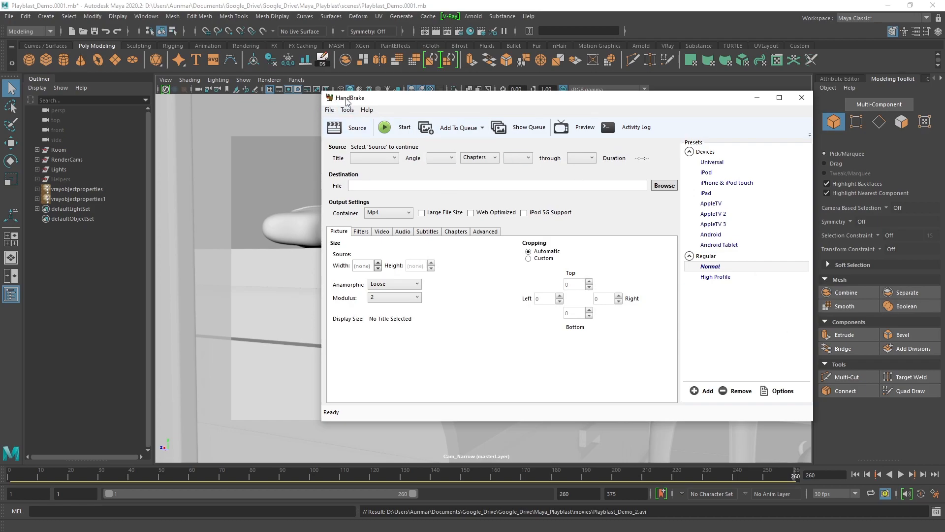
mouse_move(346, 102)
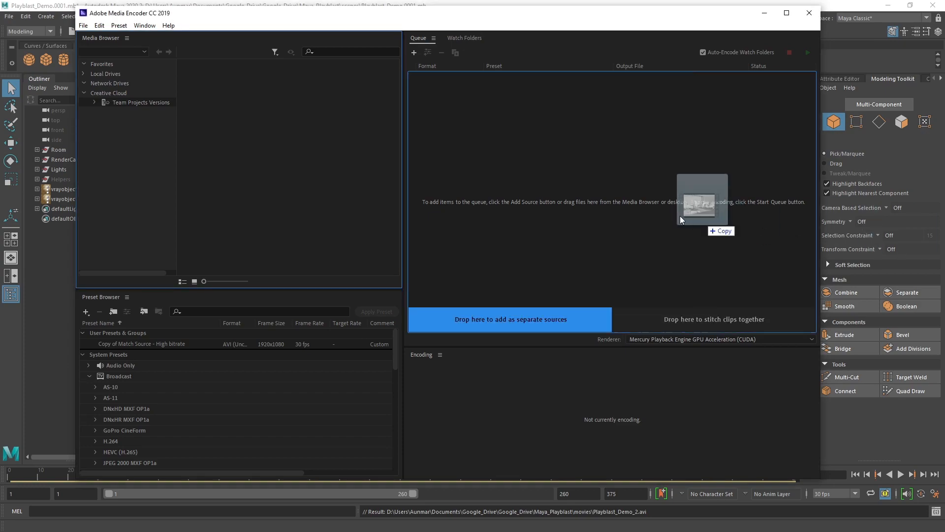
Add Playblast_Demo_2.avi to the Media Encoder queue, then bring HandBrake to the front
drag(703, 202, 509, 319)
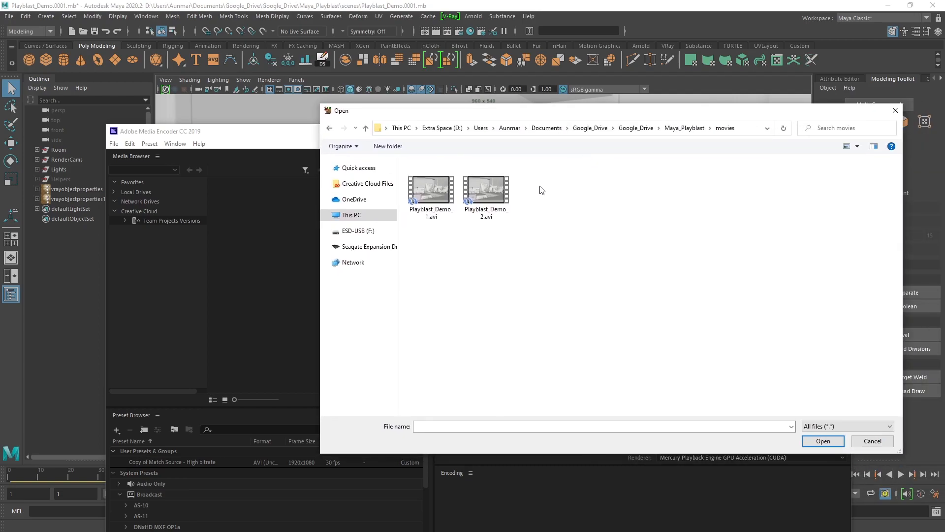
click(486, 190)
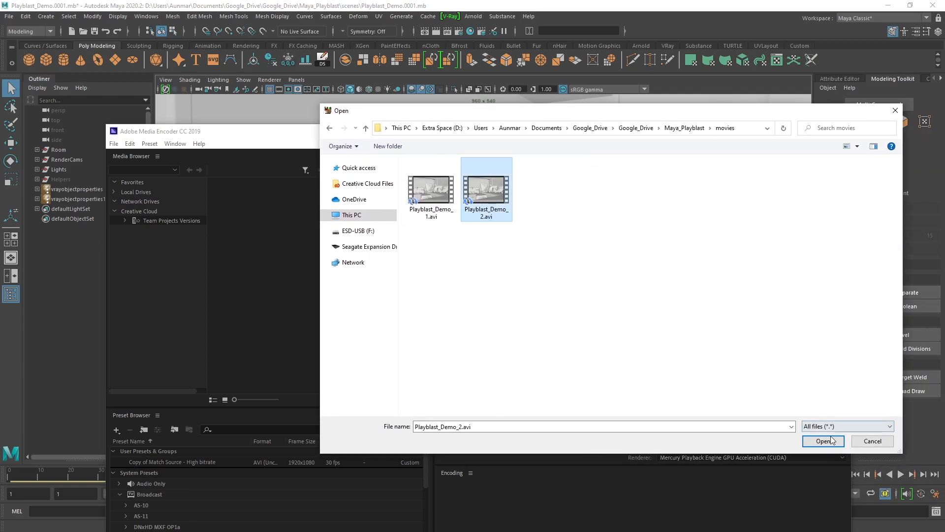
click(822, 441)
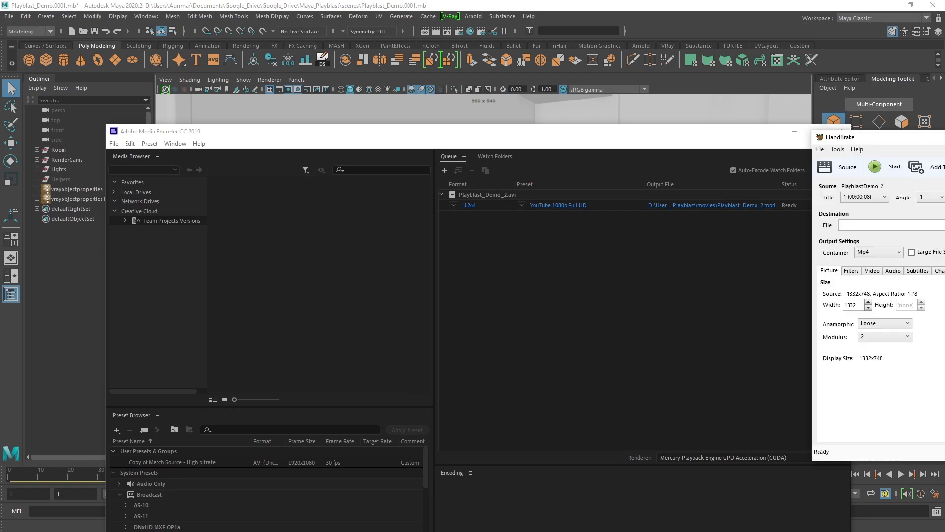
click(863, 137)
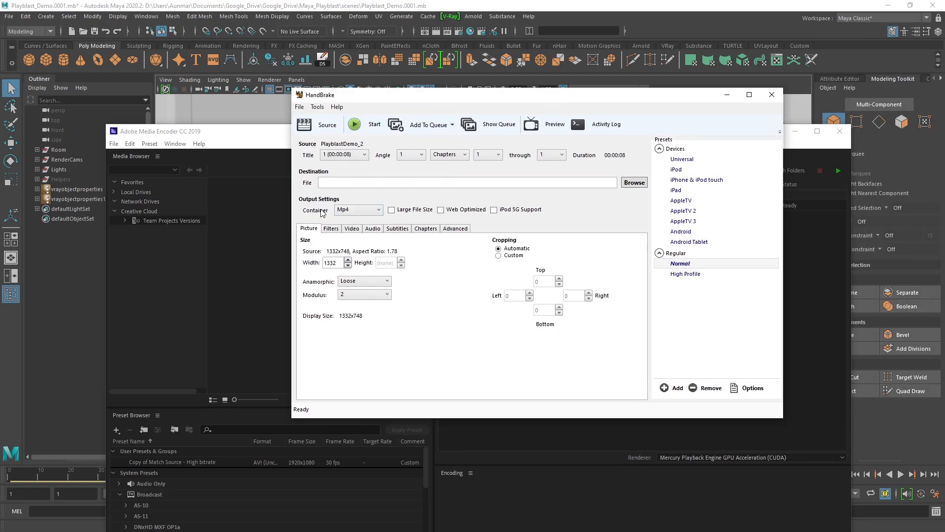
Attempt to start the HandBrake encode and dismiss the empty-destination error
click(316, 124)
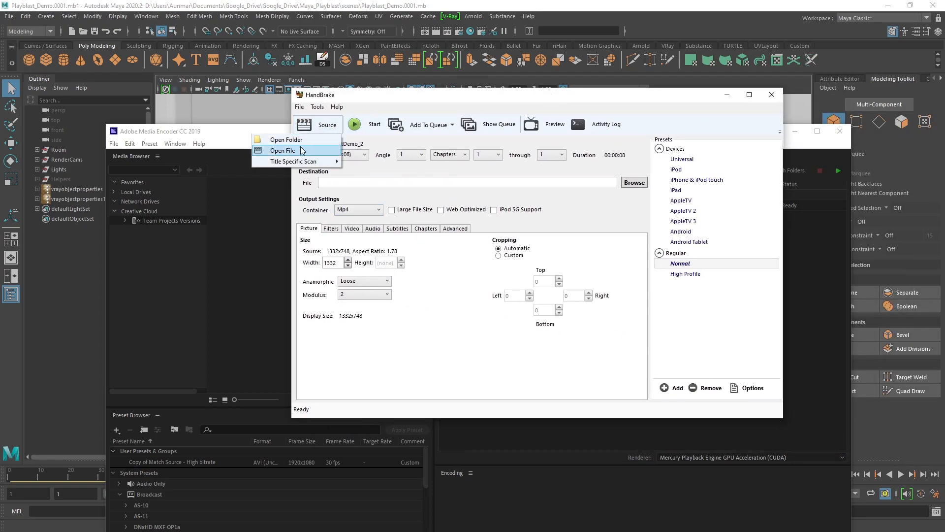
click(284, 151)
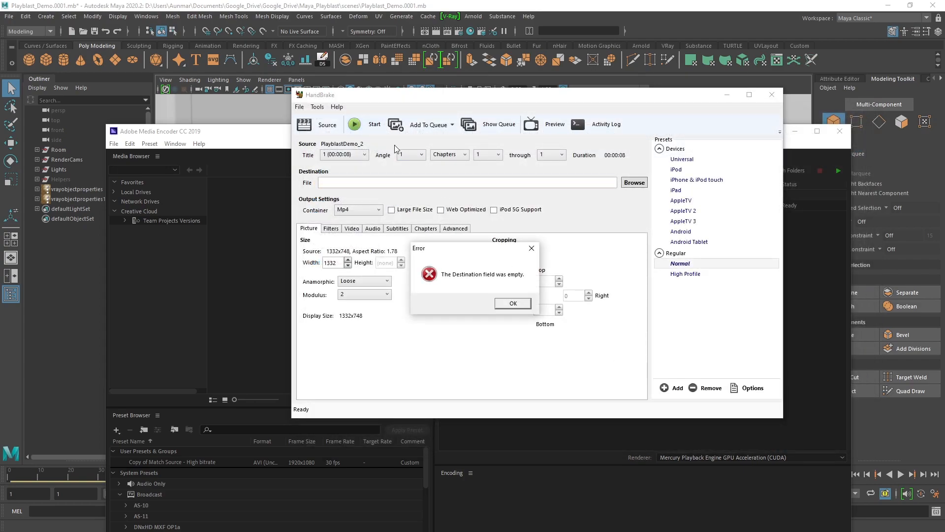
click(512, 304)
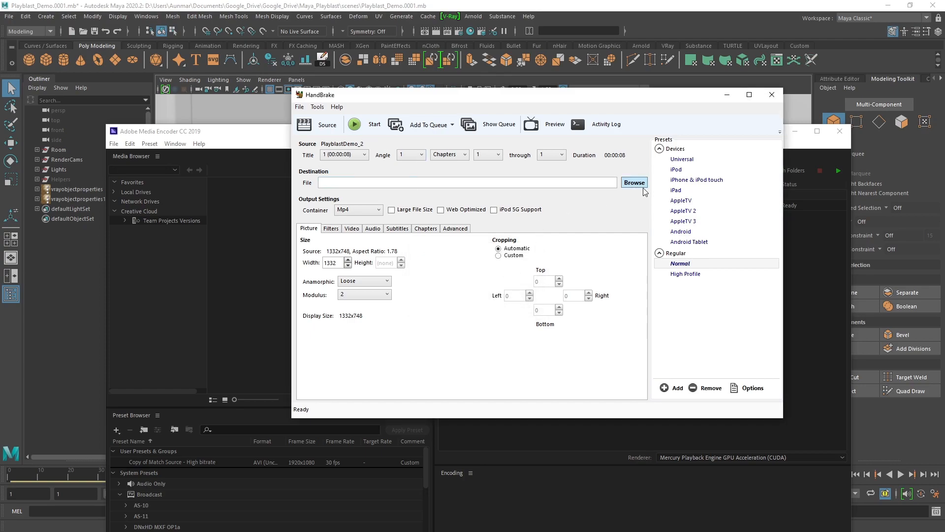
Set the destination to handbrake test.mp4 in the movies folder and start the encode
click(634, 182)
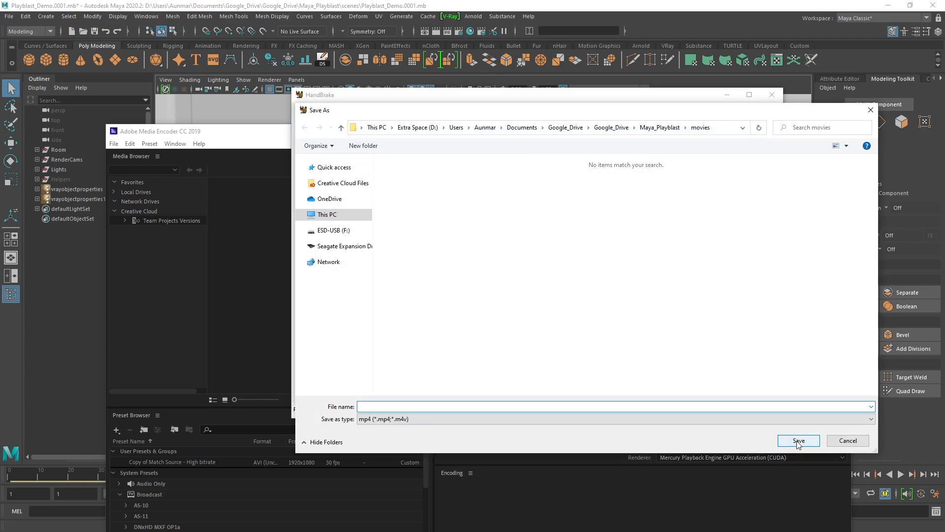
text(handbrake)
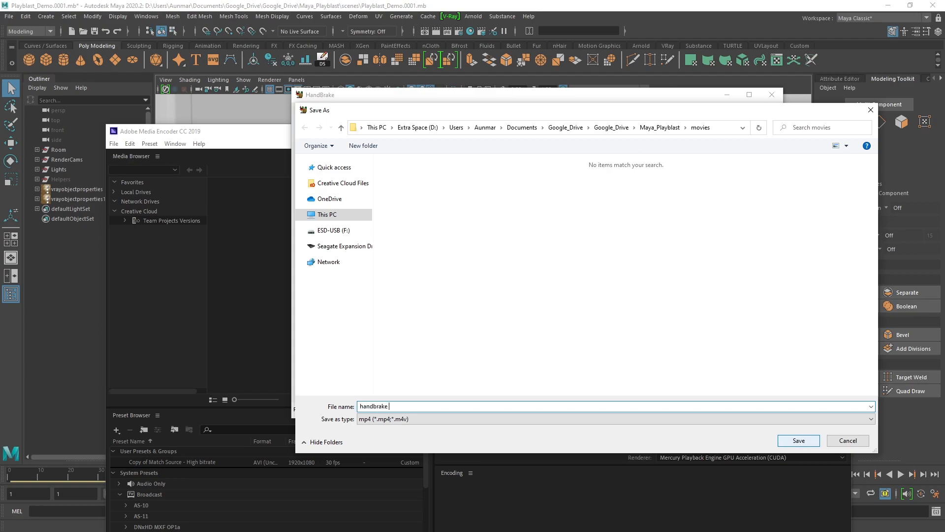
click(798, 441)
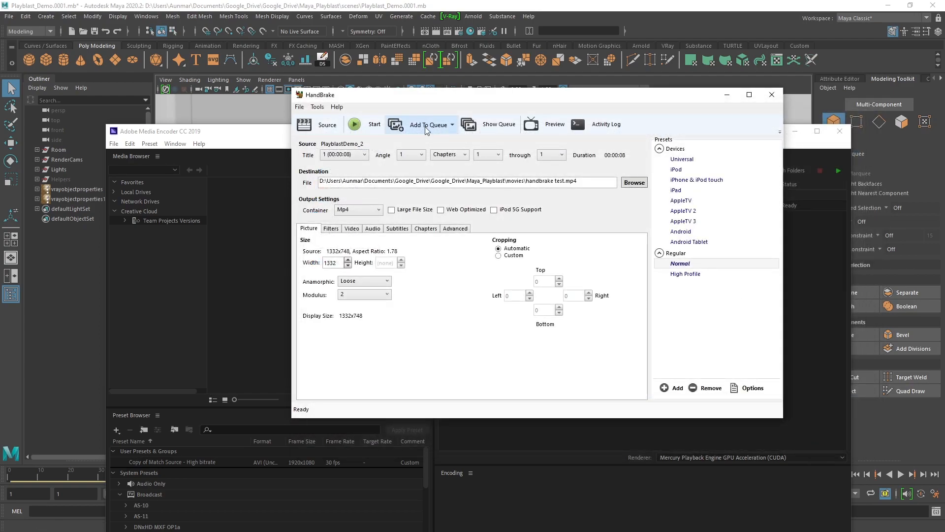
click(355, 124)
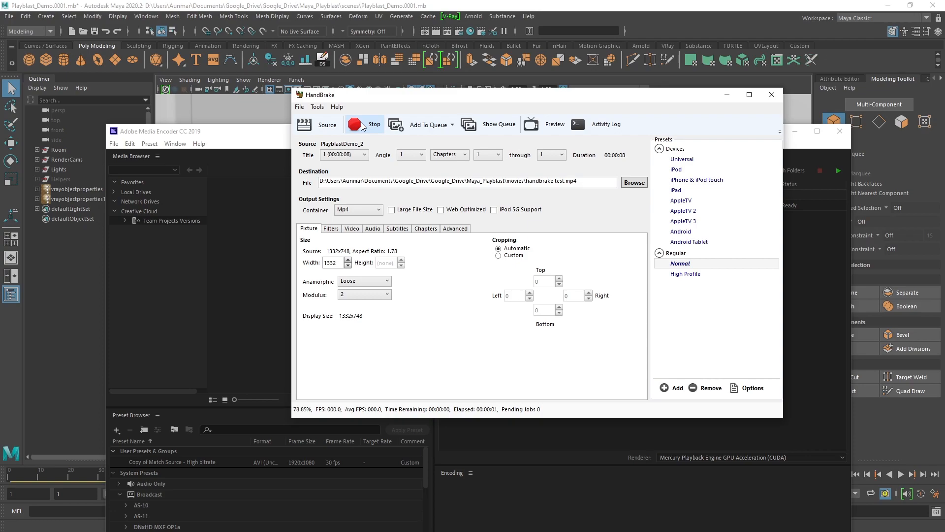
click(363, 124)
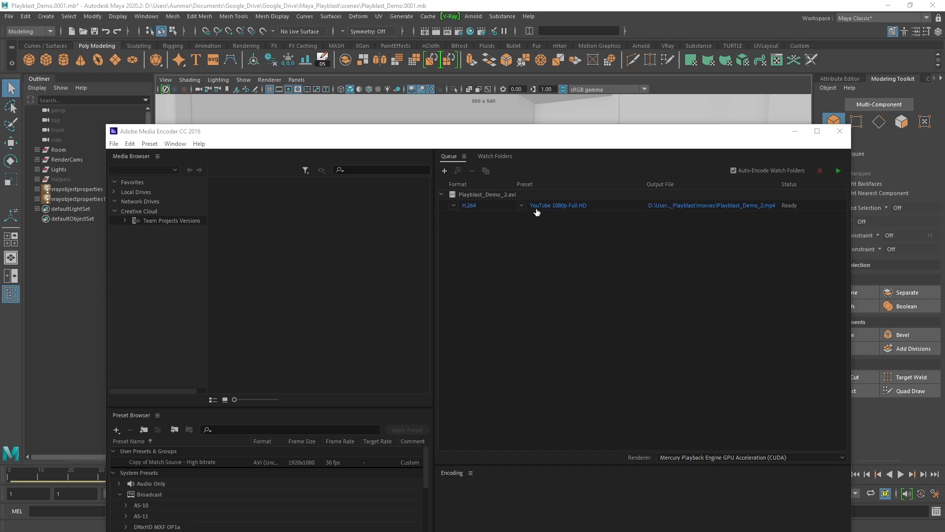
Start the Media Encoder queue to produce Playblast_Demo_2.mp4
click(837, 170)
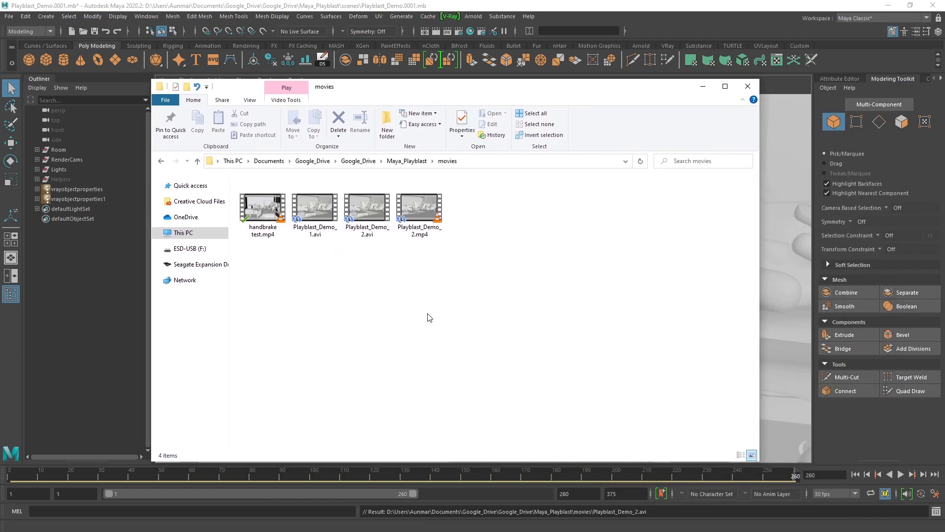
click(262, 206)
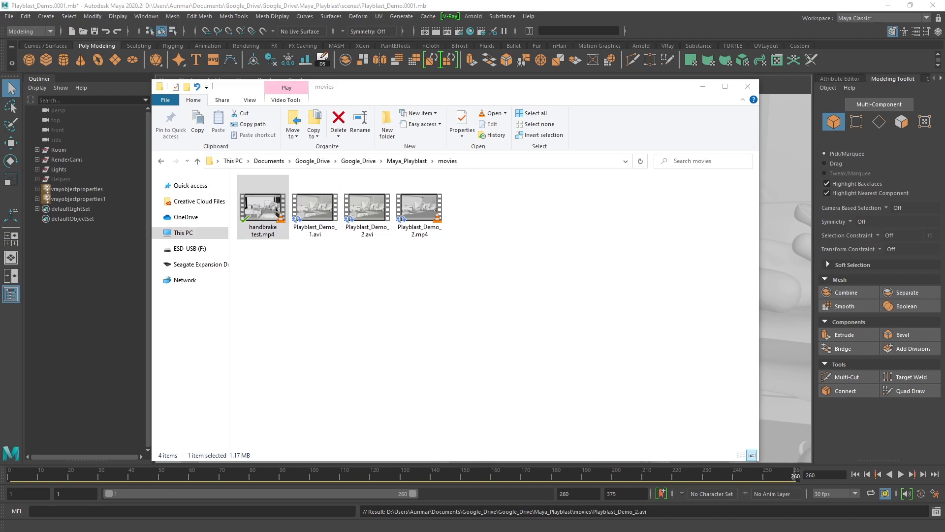
double_click(263, 208)
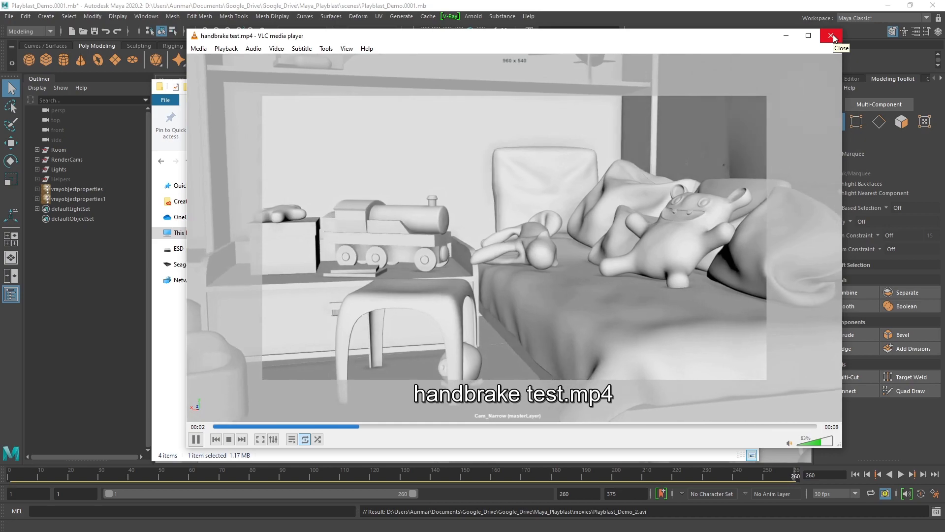
click(831, 35)
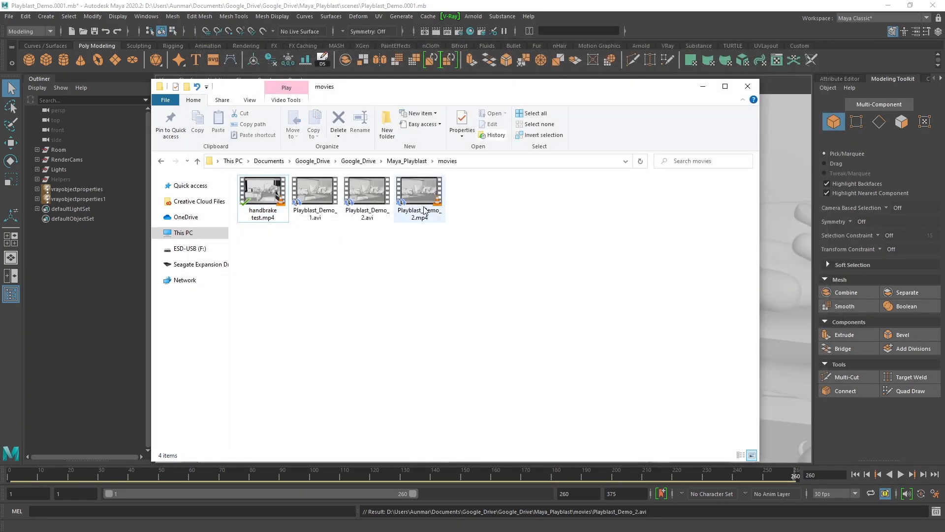
double_click(419, 193)
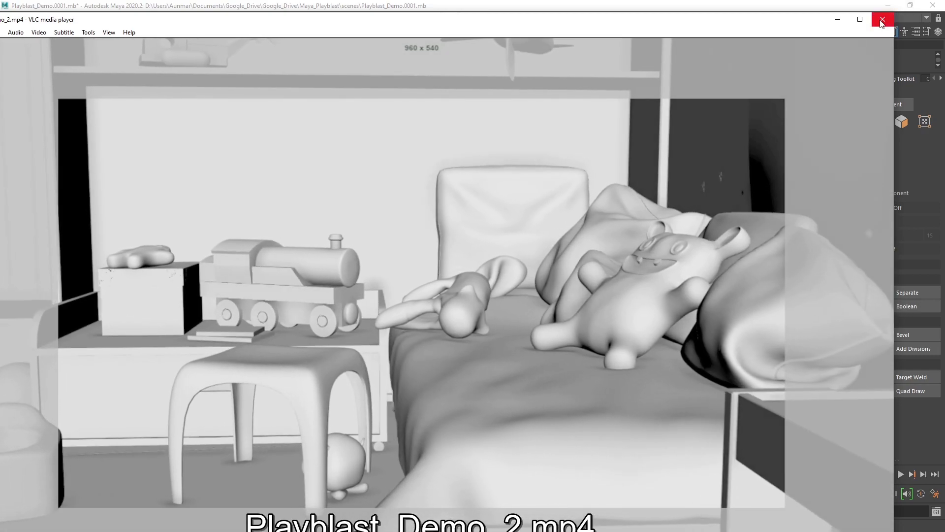
click(880, 20)
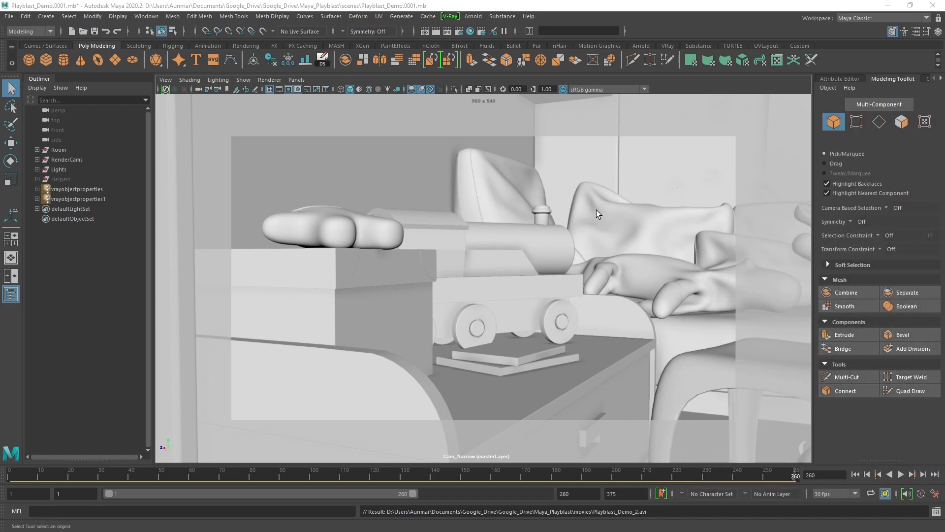
mouse_move(599, 213)
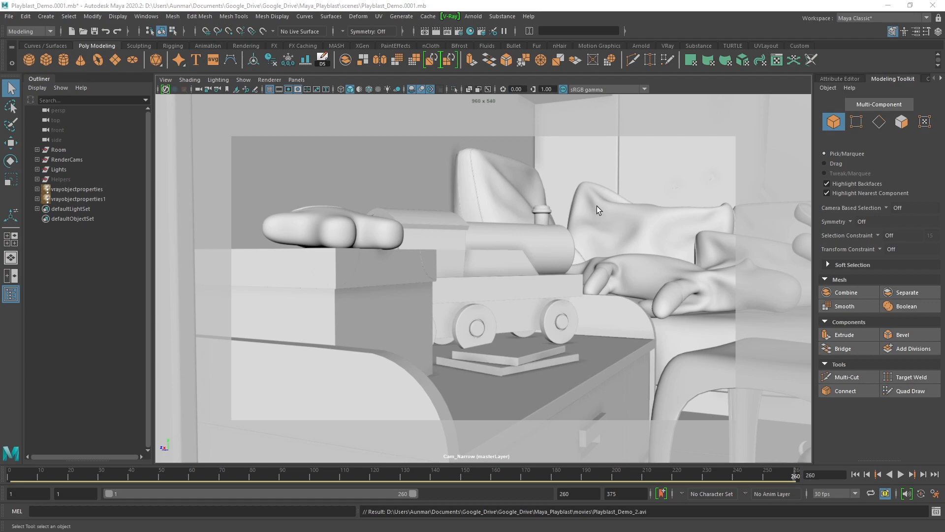
mouse_move(595, 225)
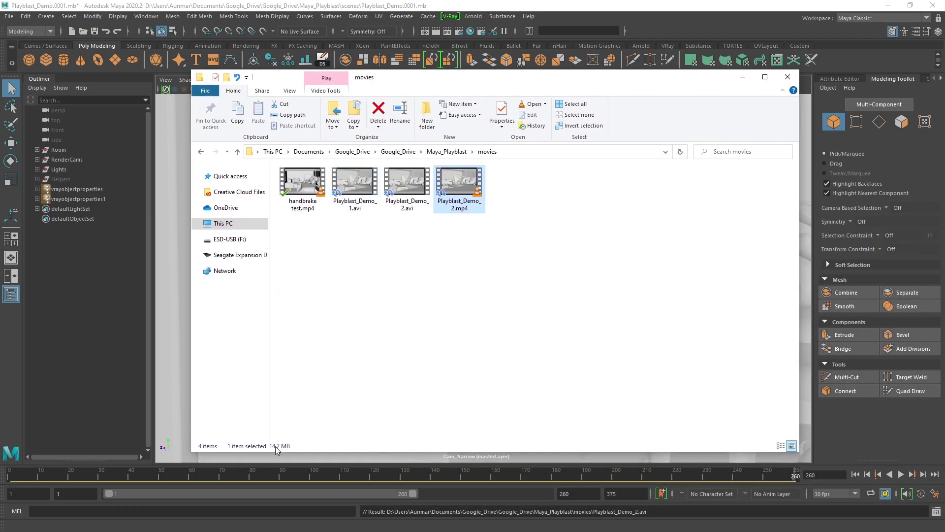
mouse_move(272, 453)
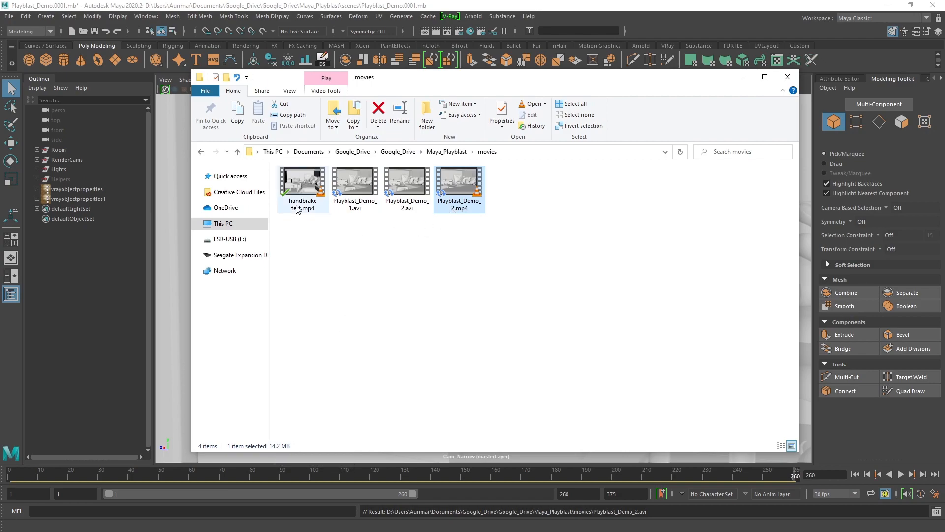
Compare handbrake test.mp4 at 1.17 MB against Playblast_Demo_2.mp4 at 14.2 MB
click(302, 183)
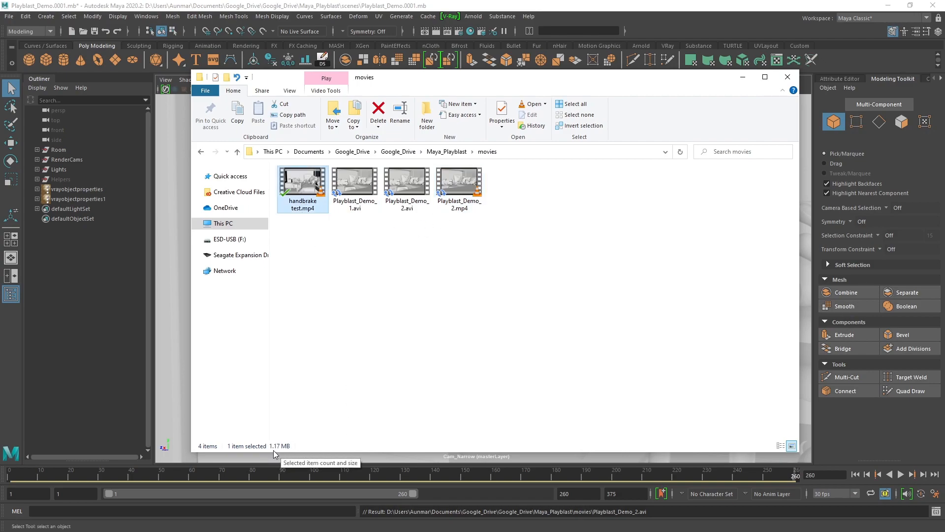
click(354, 181)
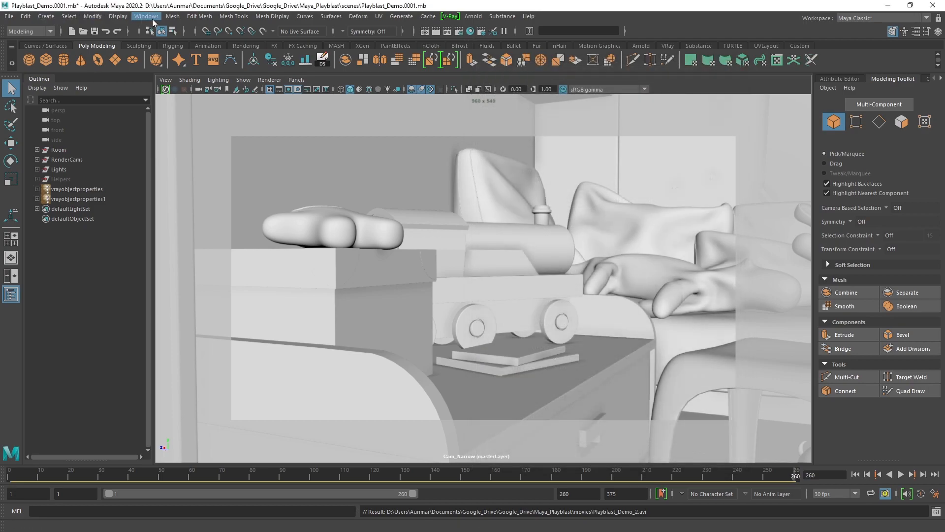
In Playblast Options choose x264vfw as the video encoding
click(146, 16)
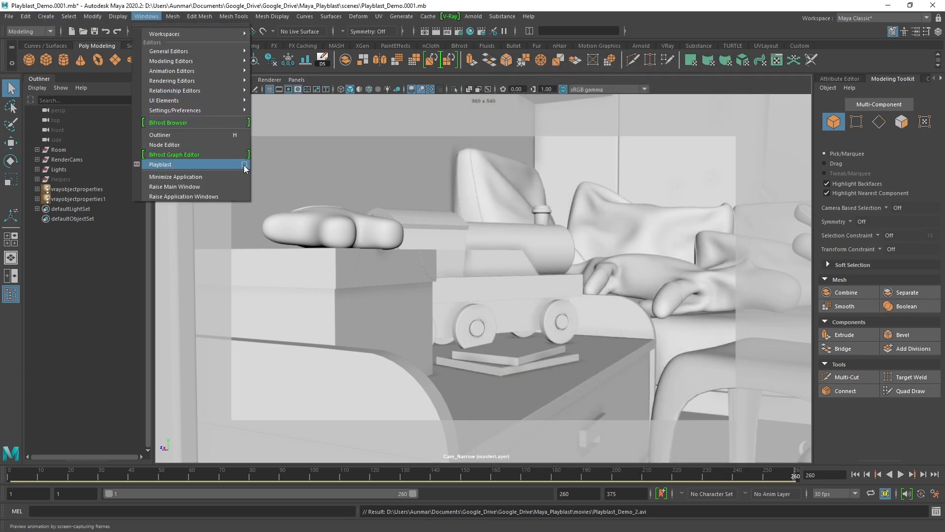
click(245, 165)
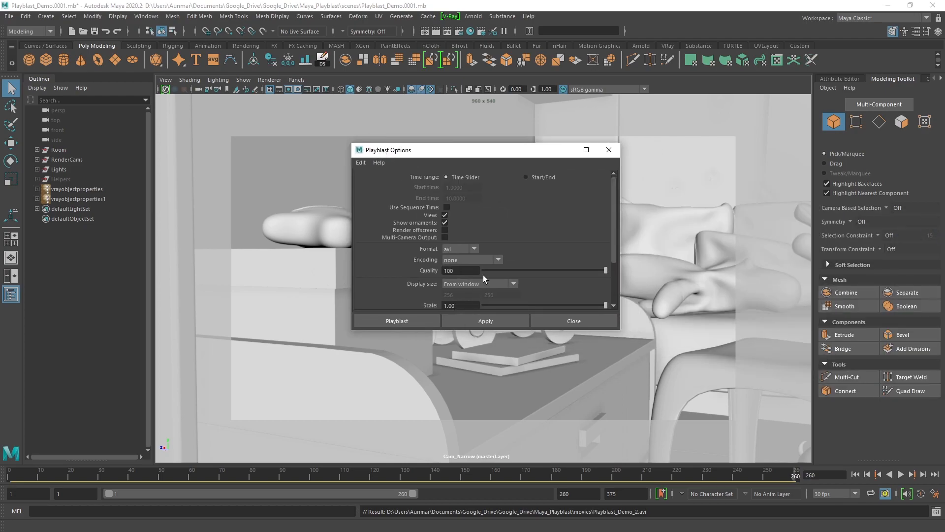
click(472, 260)
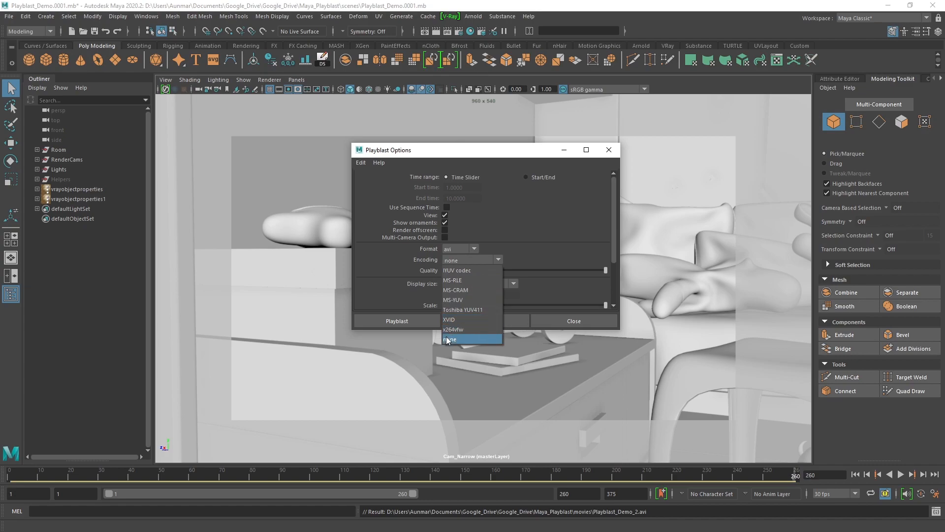
mouse_move(449, 330)
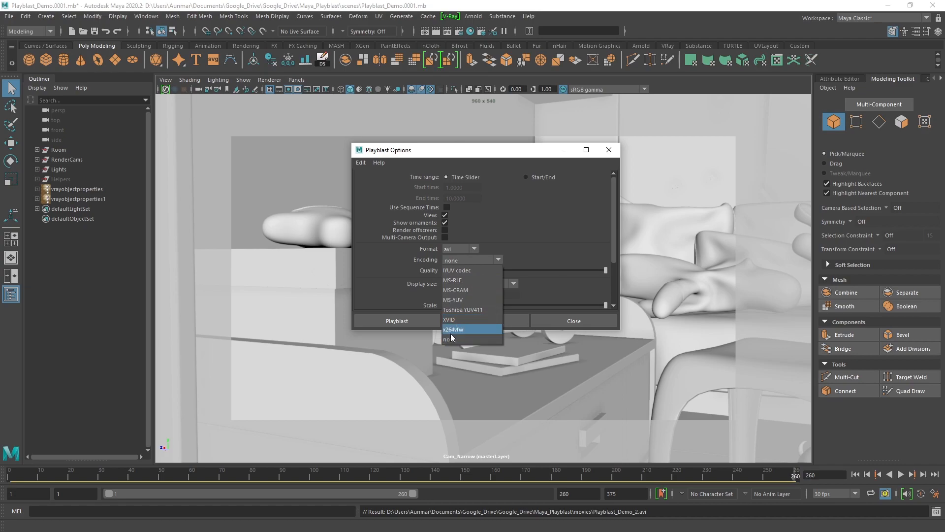
mouse_move(451, 338)
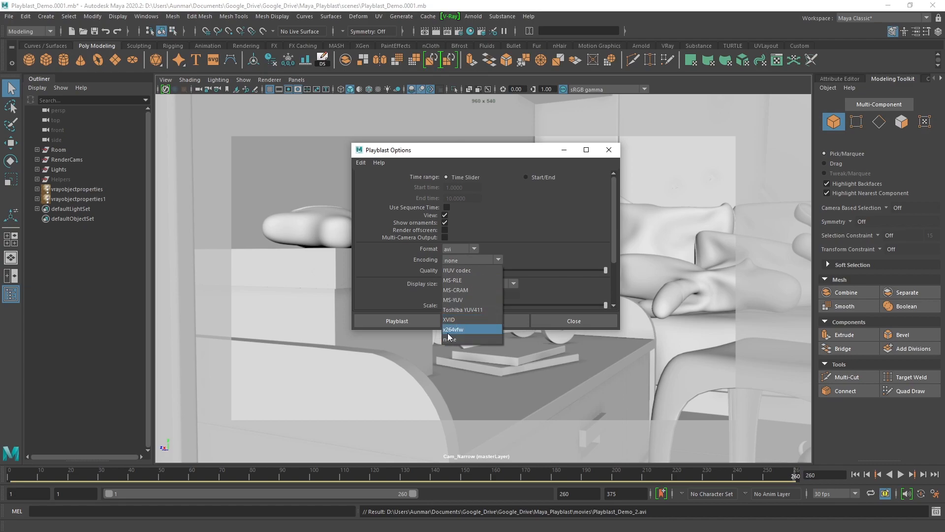
click(452, 329)
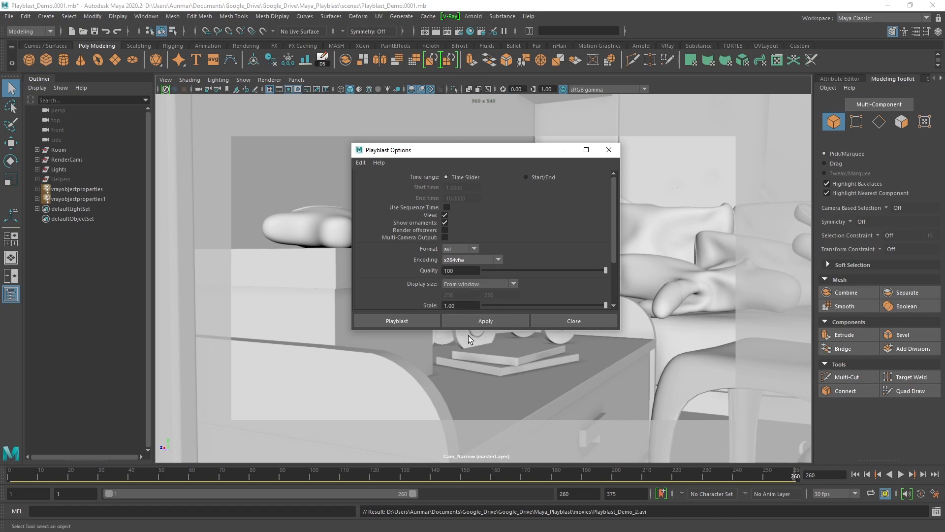
mouse_move(606, 252)
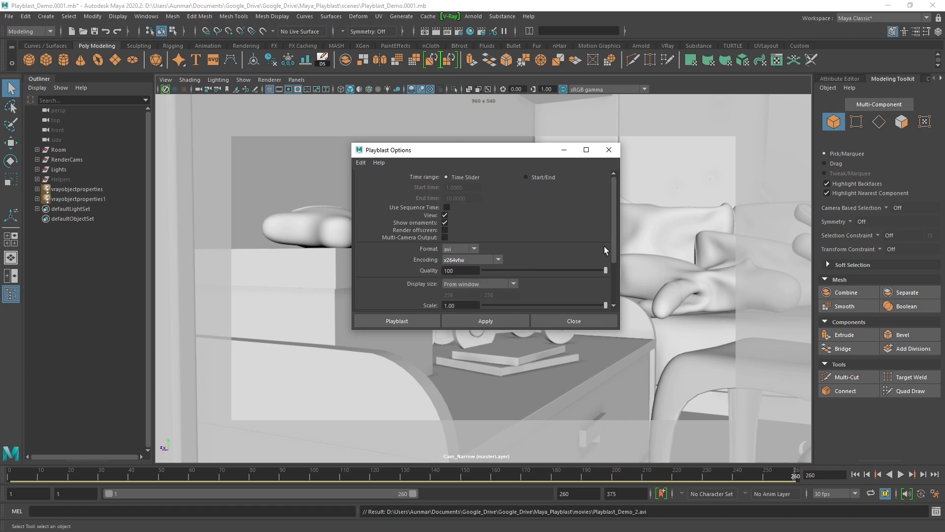
Name the movie file Playblast_Demo_3, run the playblast, and close the video player
click(397, 320)
text(Playblast_Demo_)
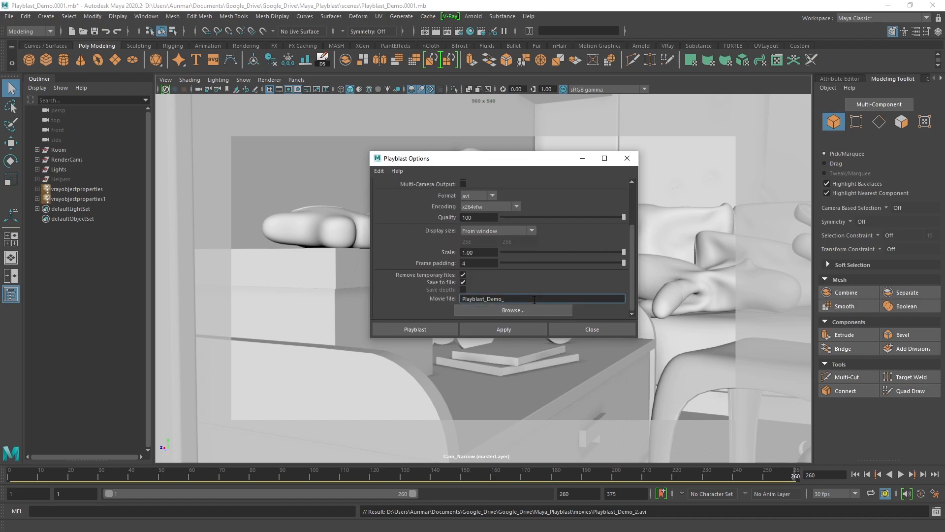
click(415, 328)
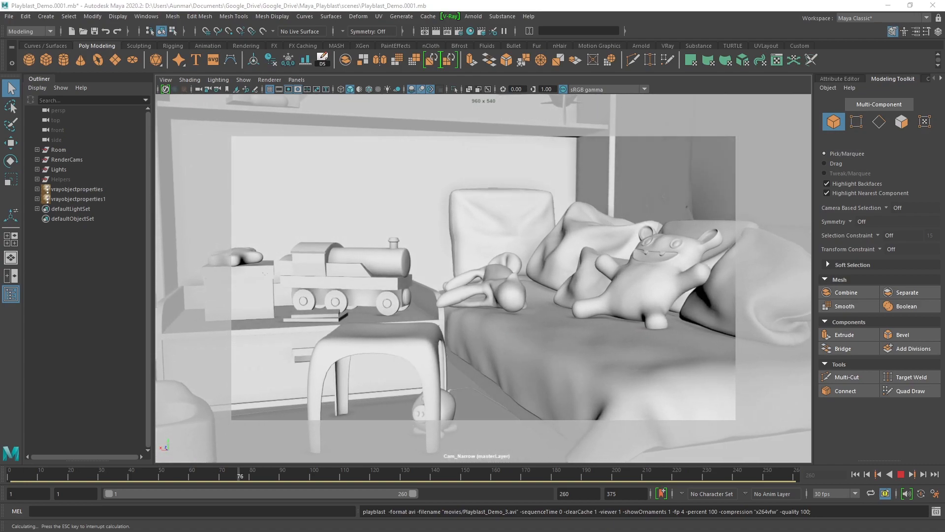
click(432, 475)
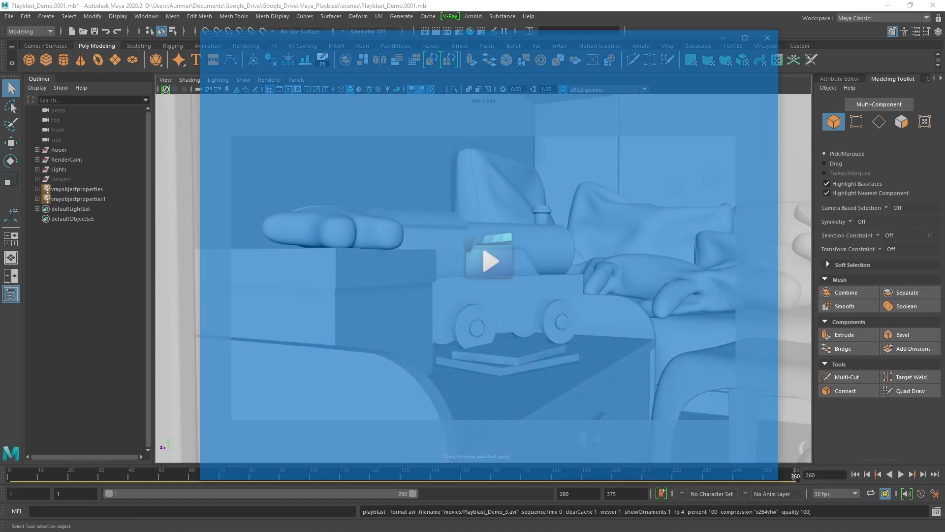
click(489, 261)
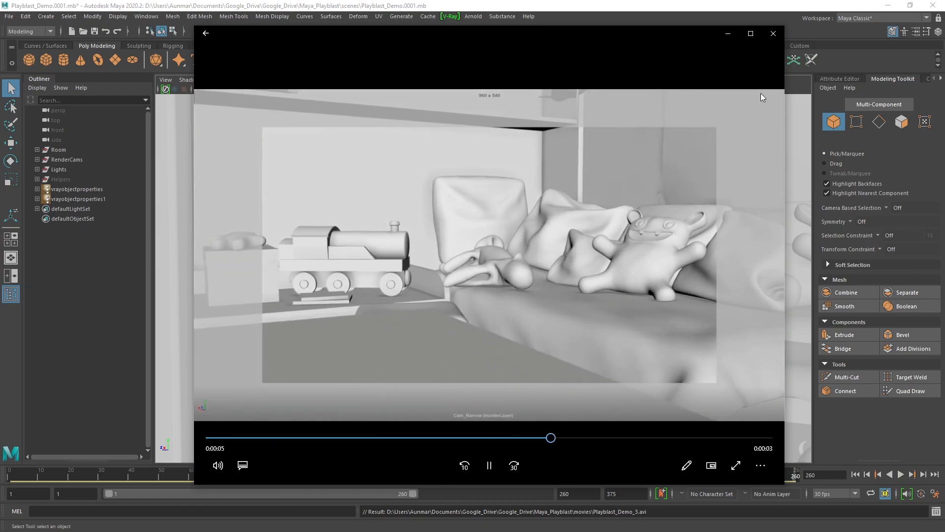
click(773, 33)
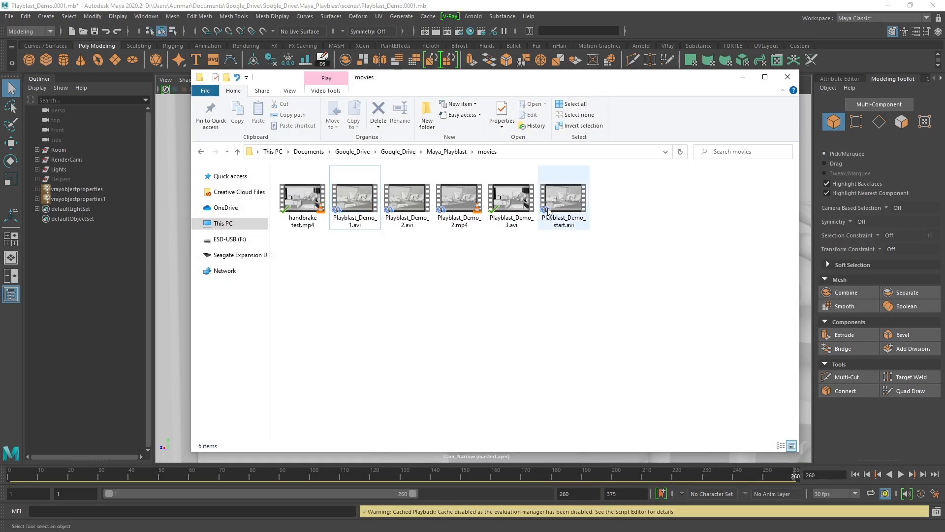
click(564, 198)
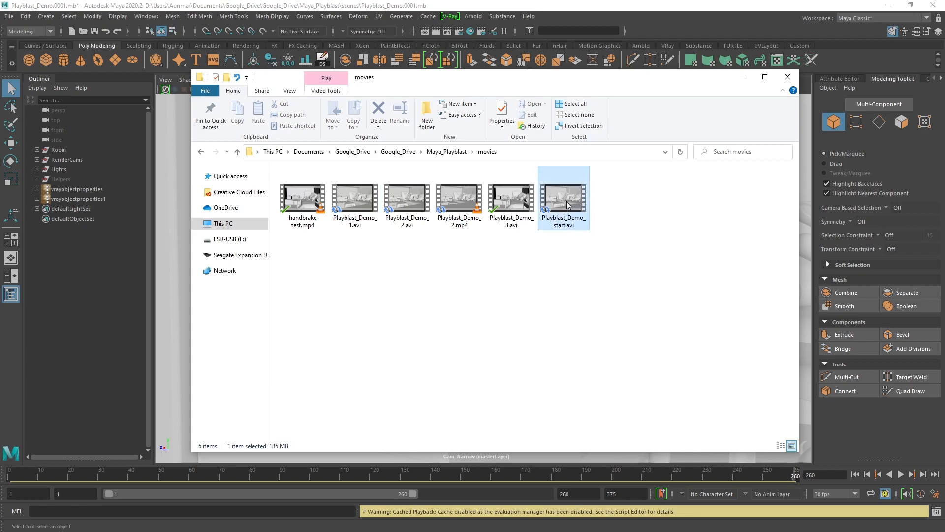
double_click(562, 196)
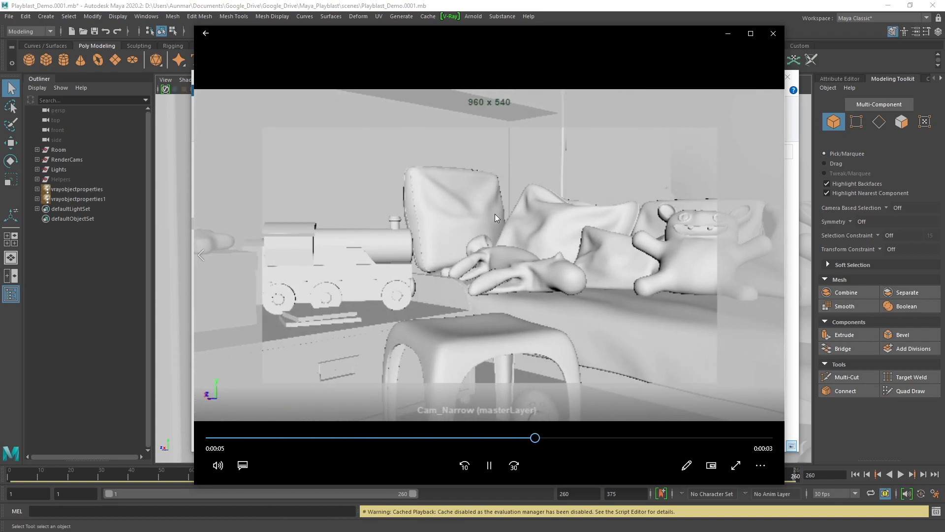
drag(534, 438, 673, 437)
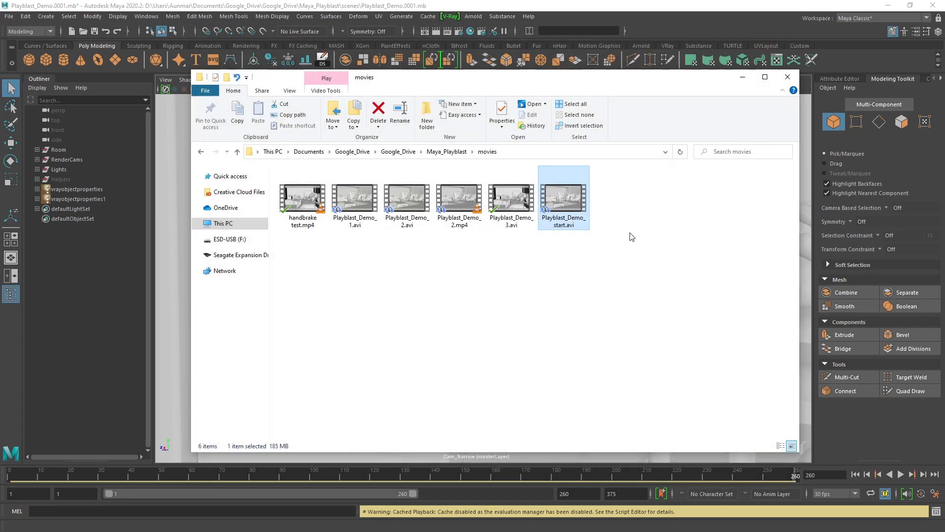
click(354, 198)
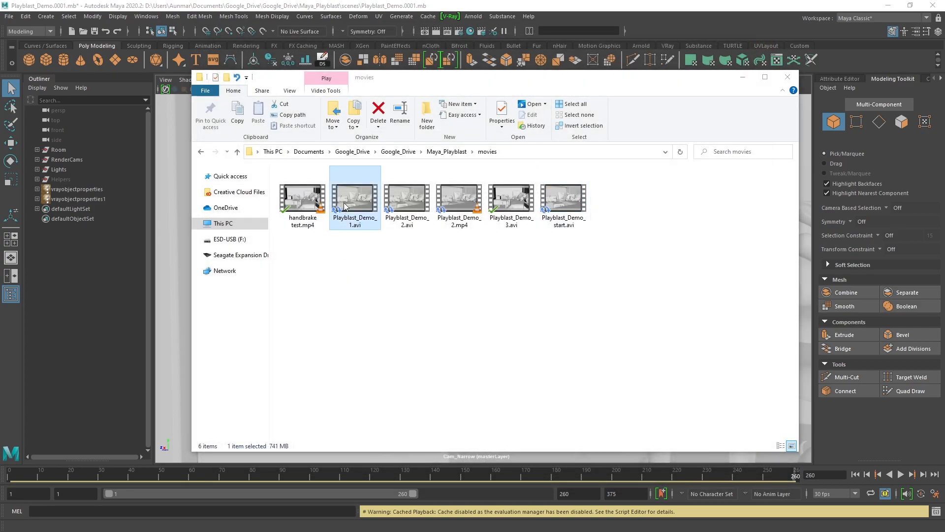
double_click(354, 199)
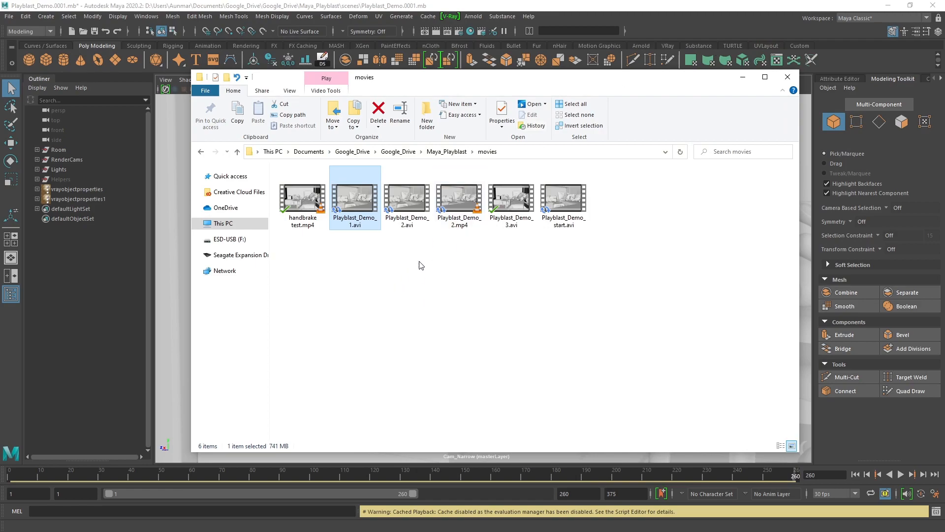
mouse_move(401, 209)
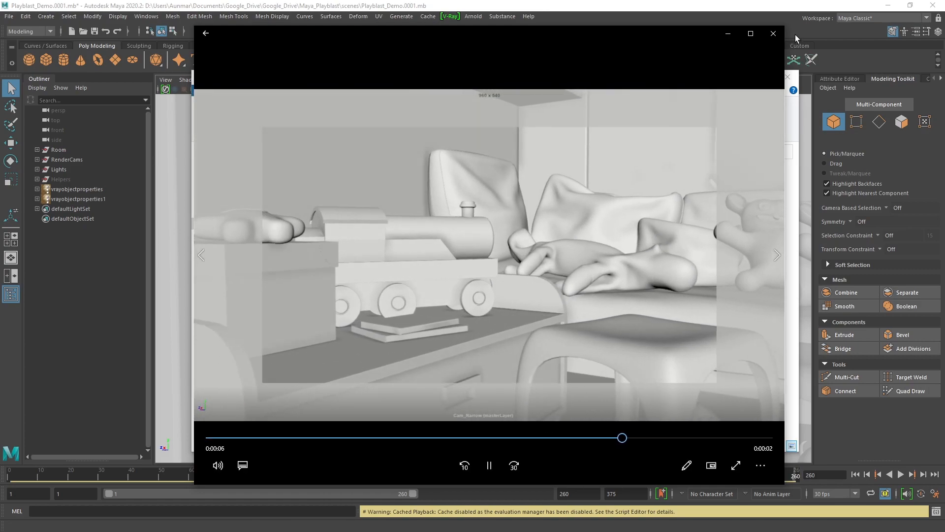
click(774, 33)
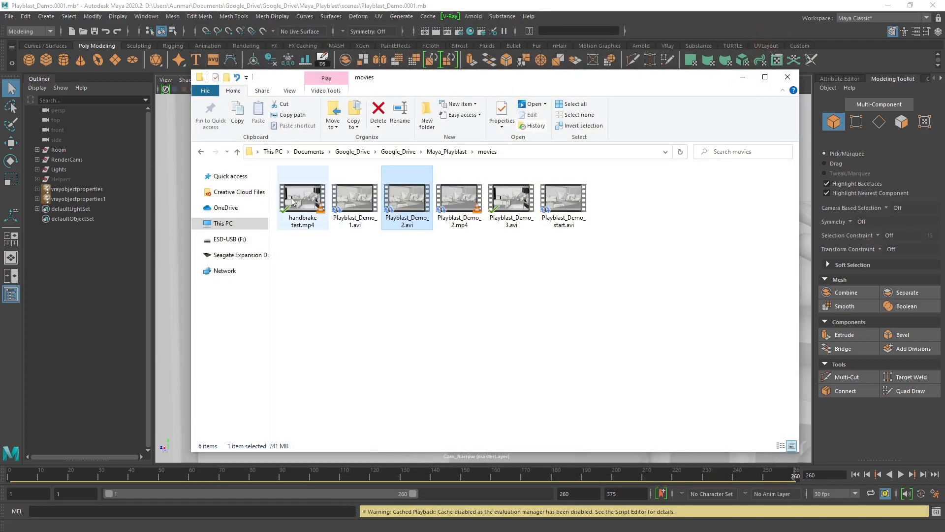
double_click(302, 196)
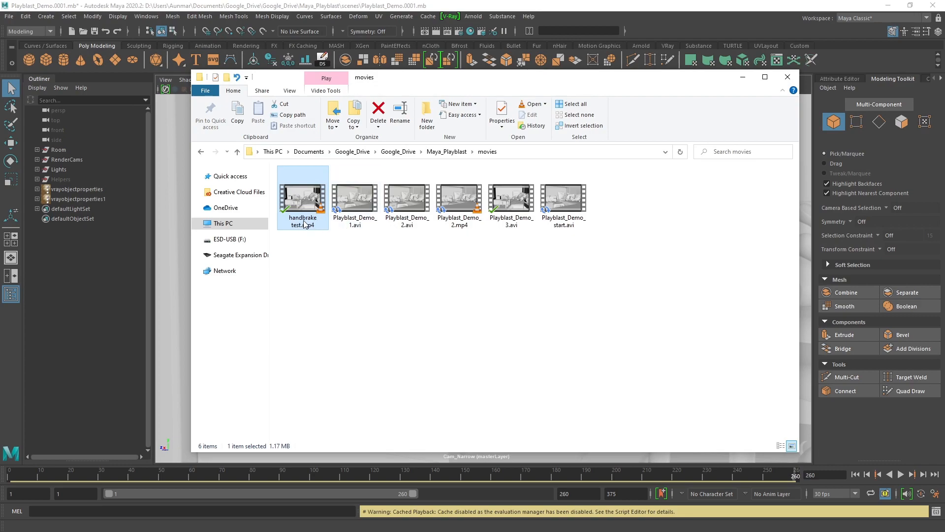
click(354, 196)
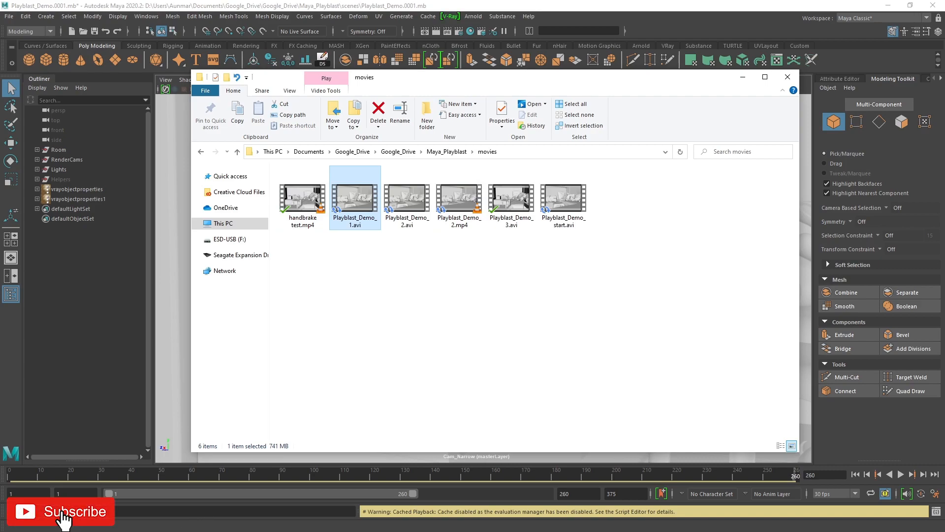
Return to Maya's kids' room scene and bring up the Windows menu
click(60, 513)
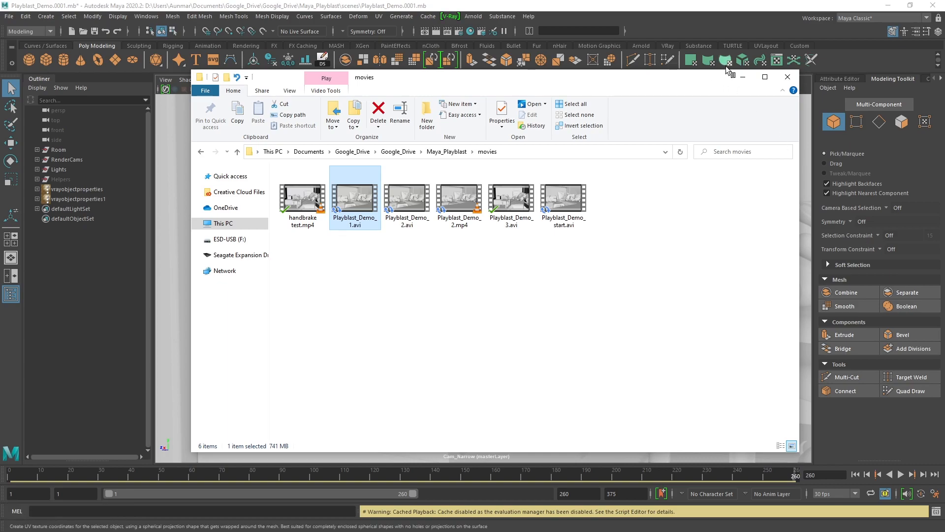
click(146, 16)
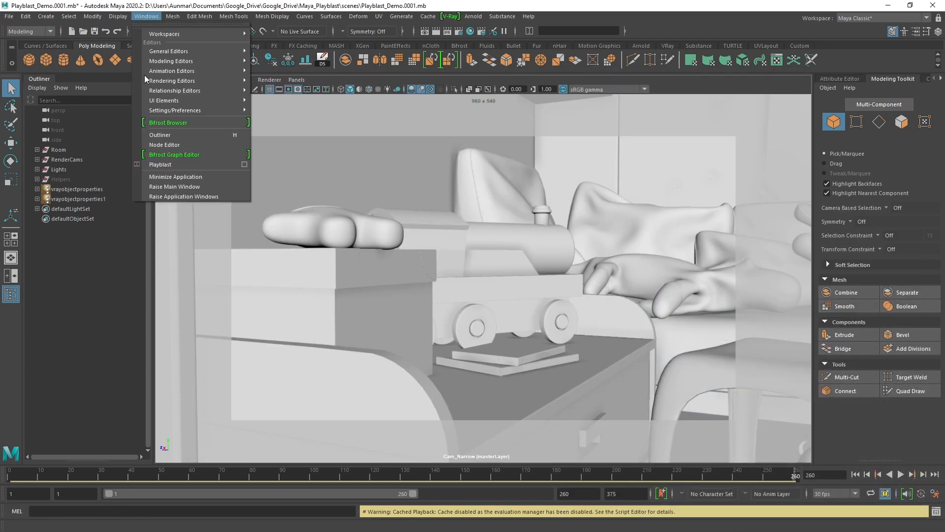
mouse_move(583, 95)
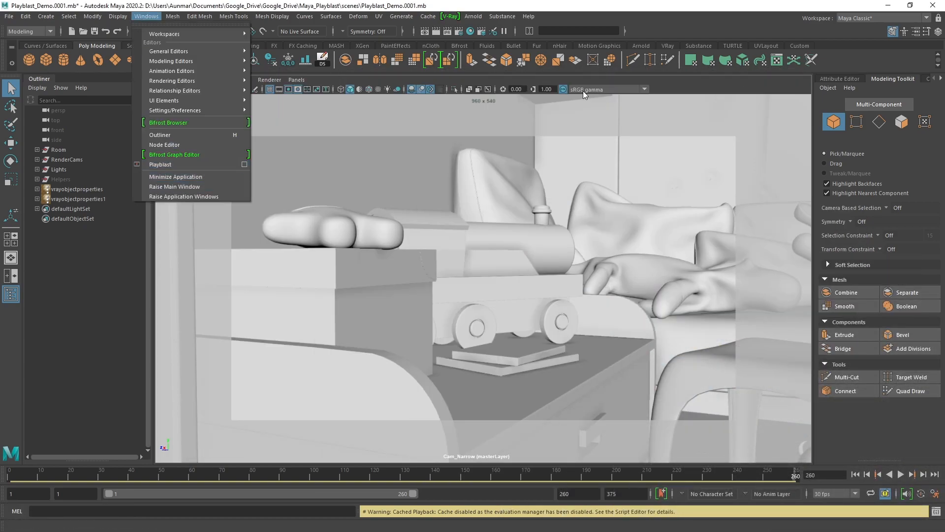